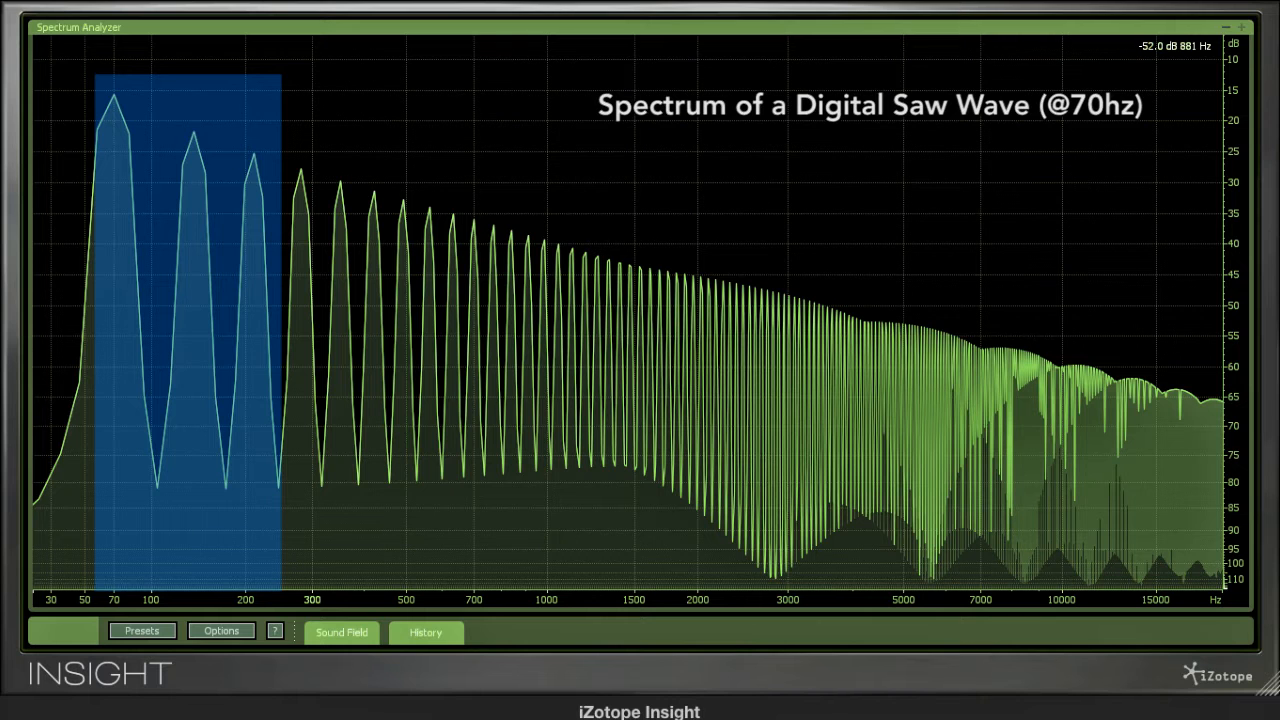
Step: Play the plain sine oscillator and watch Insight show a lone 70 Hz peak
{"action": "left_click_drag", "start_coordinate": [280, 300], "coordinate": [615, 300]}
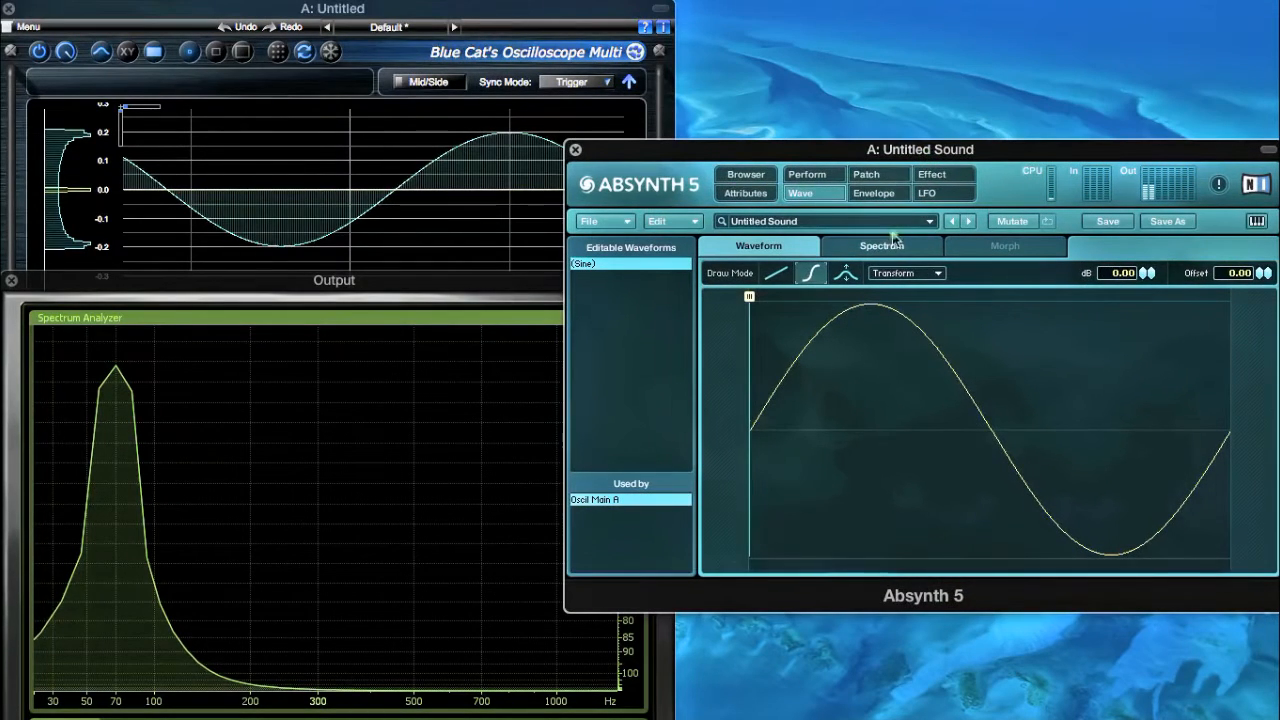
Step: Switch to the Spectrum editor and choose Transform > Generate harmonics for the sine
{"action": "left_click", "coordinate": [881, 245]}
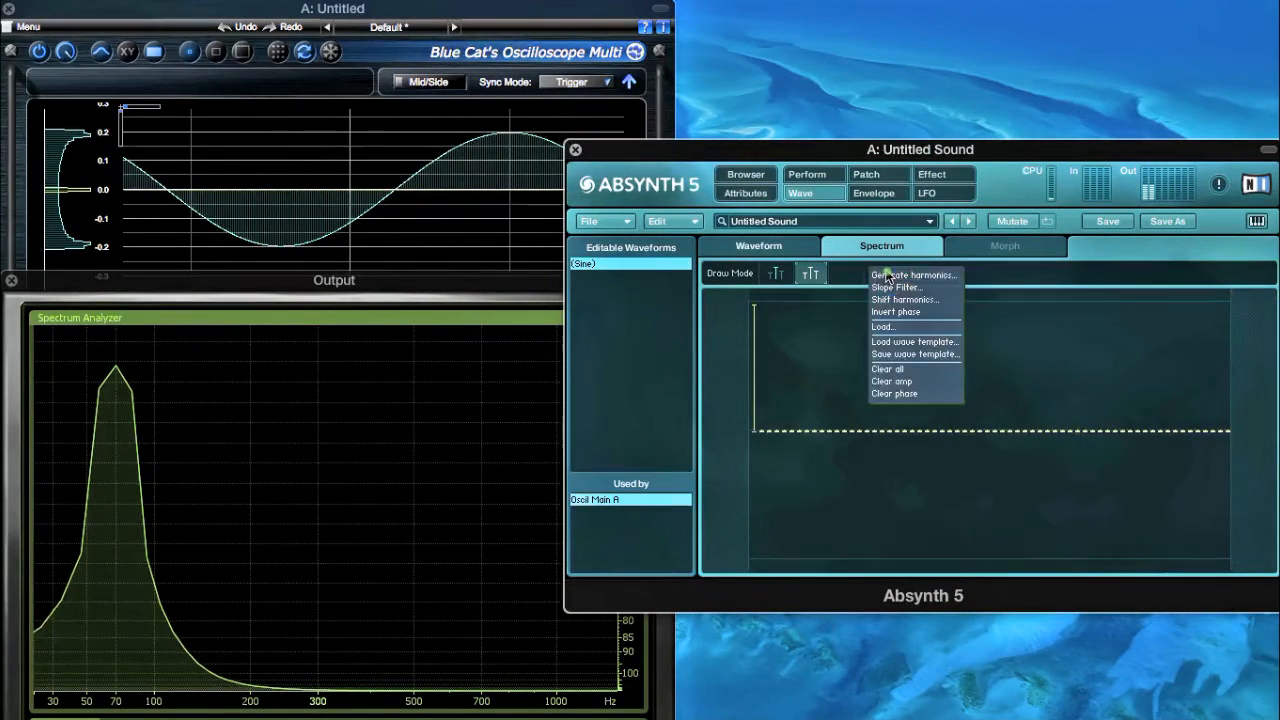
{"action": "left_click", "coordinate": [912, 275]}
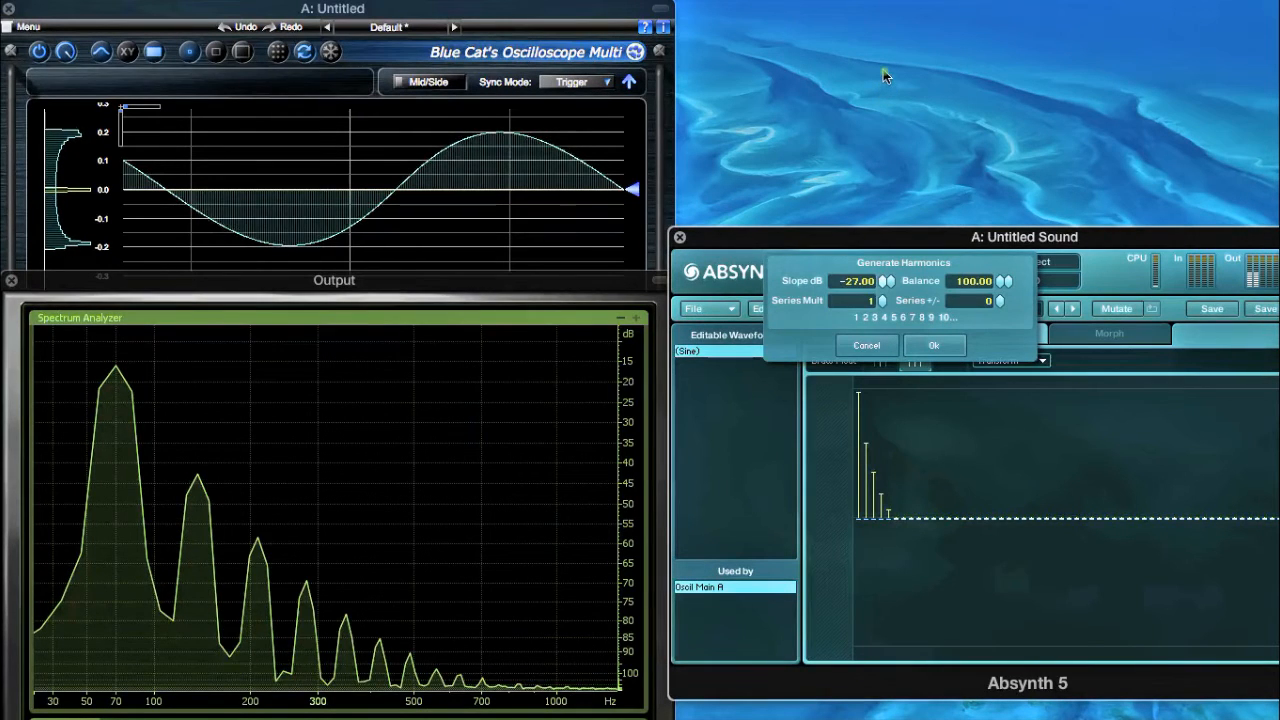
Step: Drag Slope dB from −27 through −11.5 to 0 dB and apply with Ok
{"action": "left_click_drag", "start_coordinate": [884, 281], "coordinate": [884, 270]}
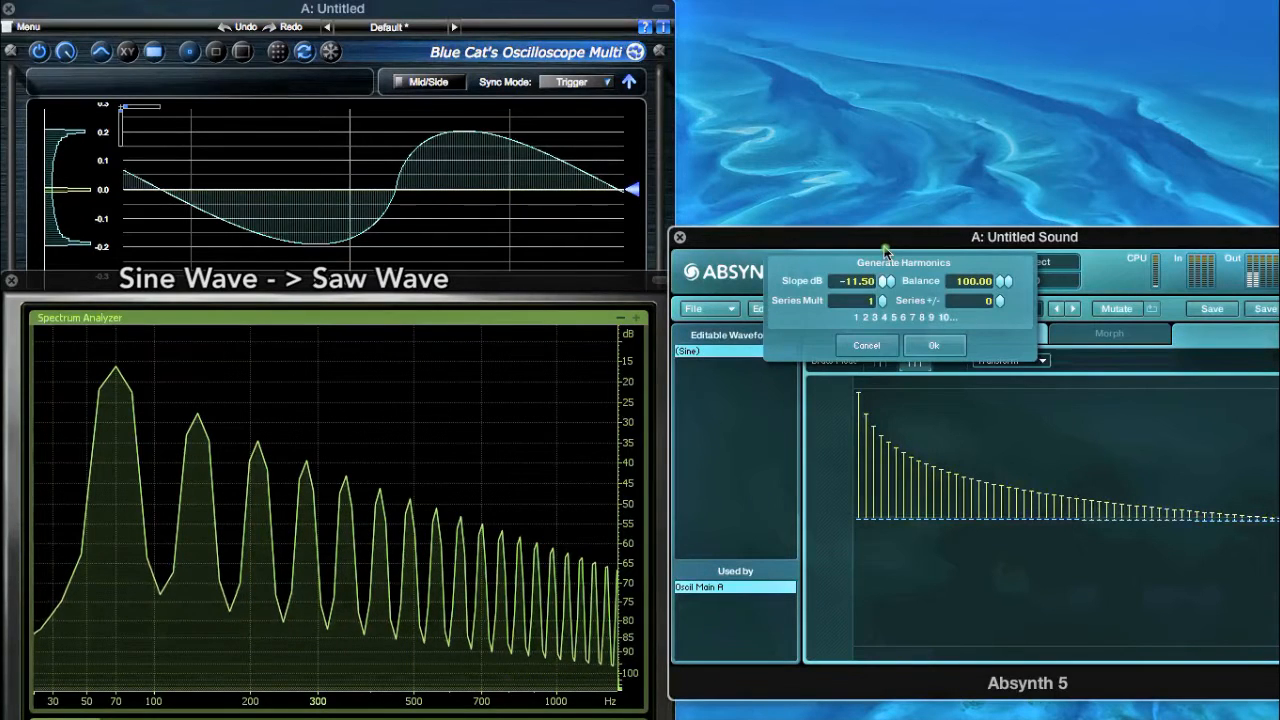
{"action": "left_click", "coordinate": [884, 277]}
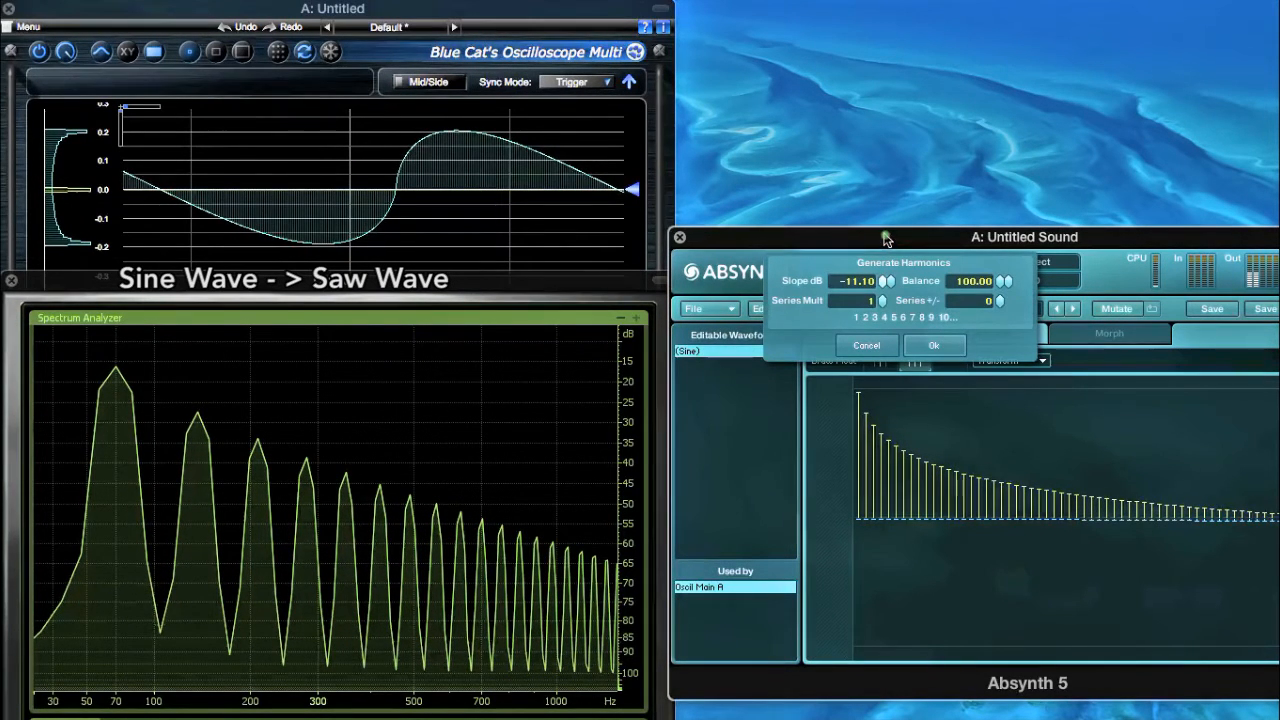
{"action": "left_click_drag", "start_coordinate": [855, 280], "coordinate": [860, 275]}
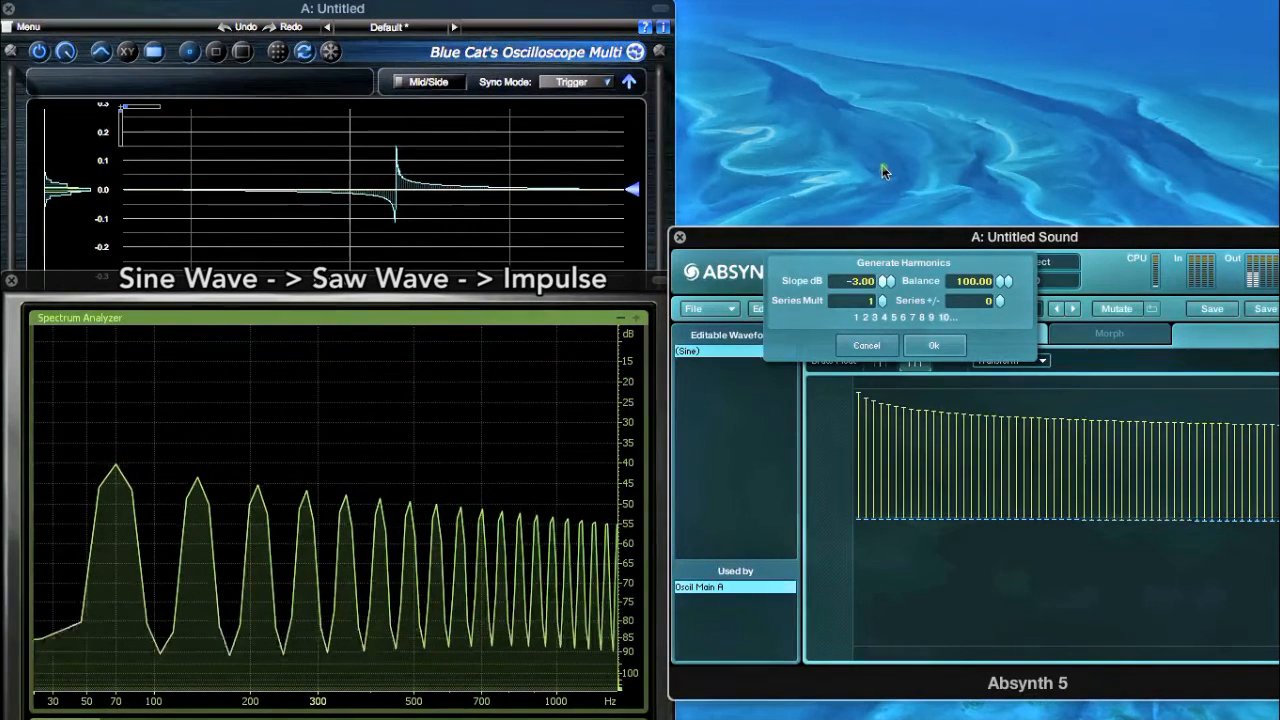
{"action": "left_click", "coordinate": [884, 280]}
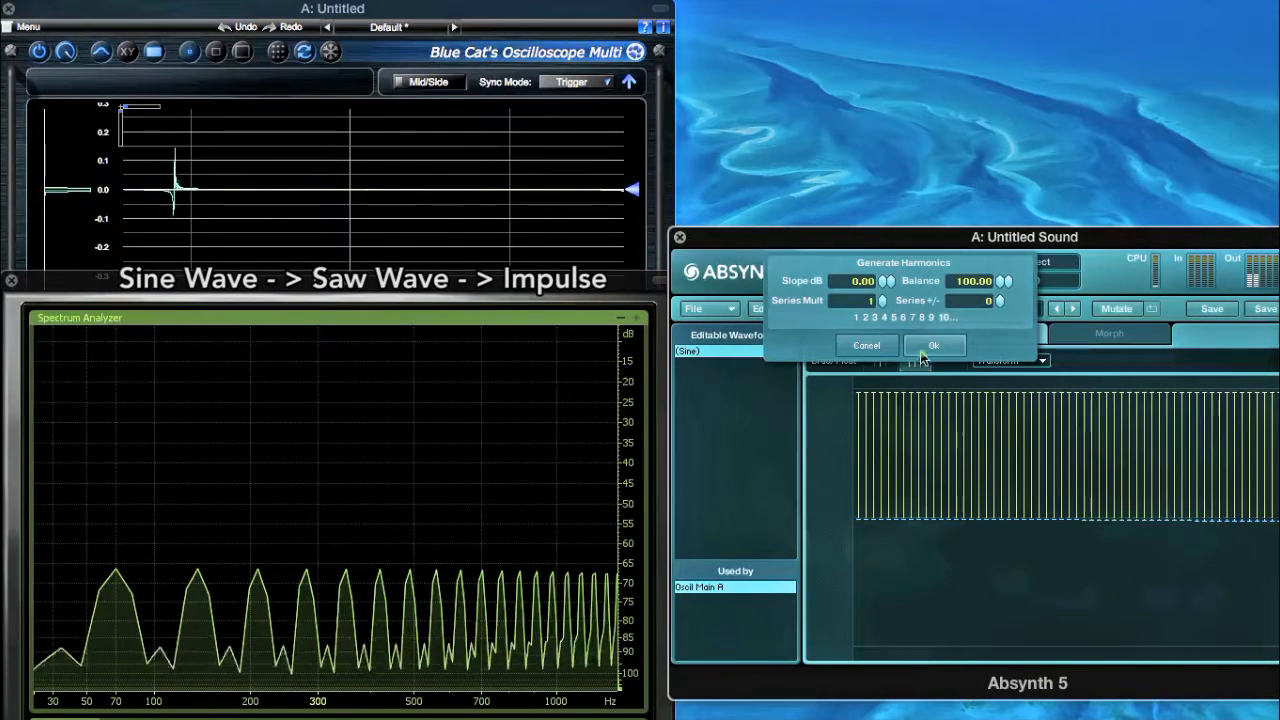
{"action": "left_click", "coordinate": [933, 345]}
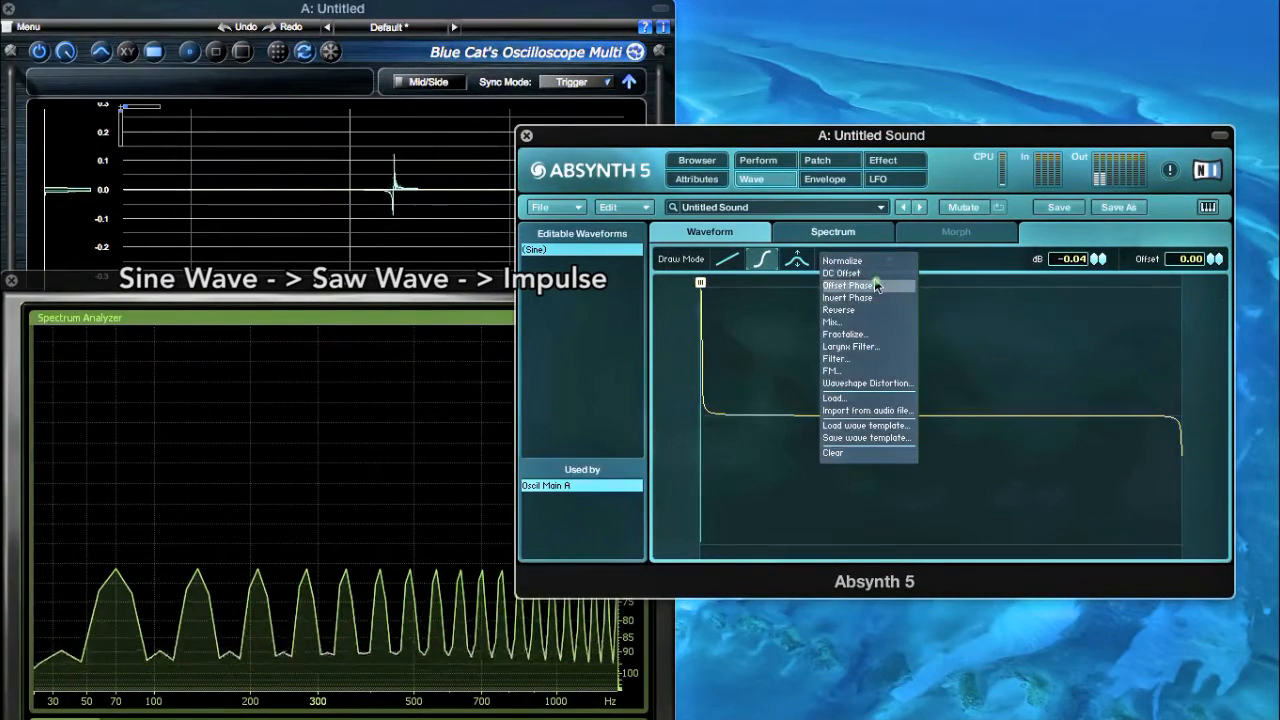
Step: Shift the impulse wave's phase using the Offset Phase control
{"action": "left_click", "coordinate": [847, 285]}
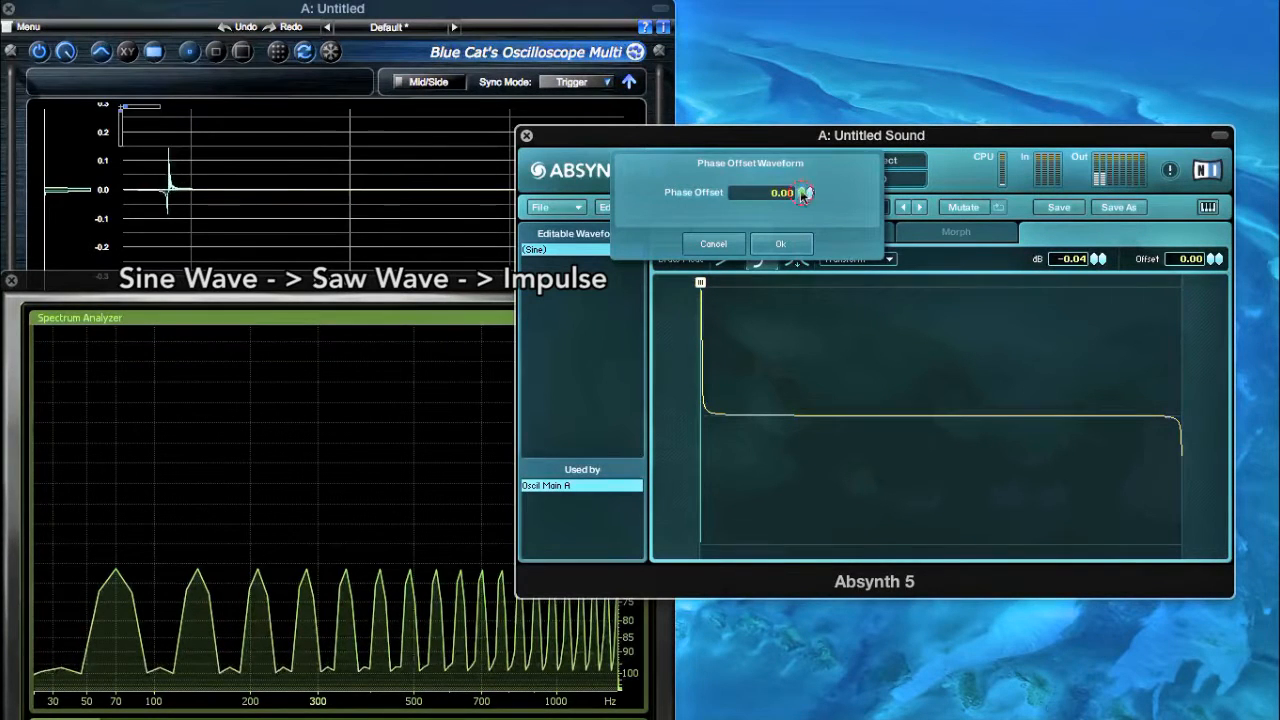
{"action": "left_click_drag", "start_coordinate": [780, 192], "coordinate": [810, 135]}
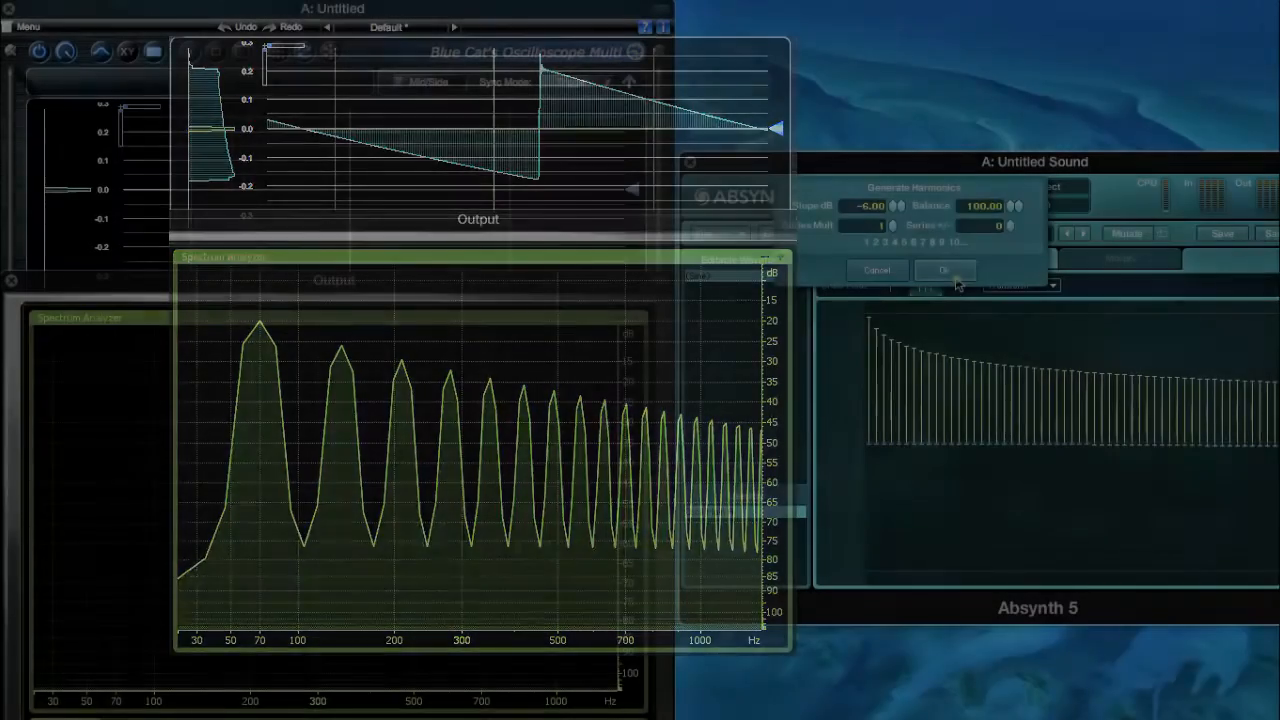
Step: Apply the −6 dB harmonic series to produce a clean saw wave
{"action": "left_click", "coordinate": [943, 270]}
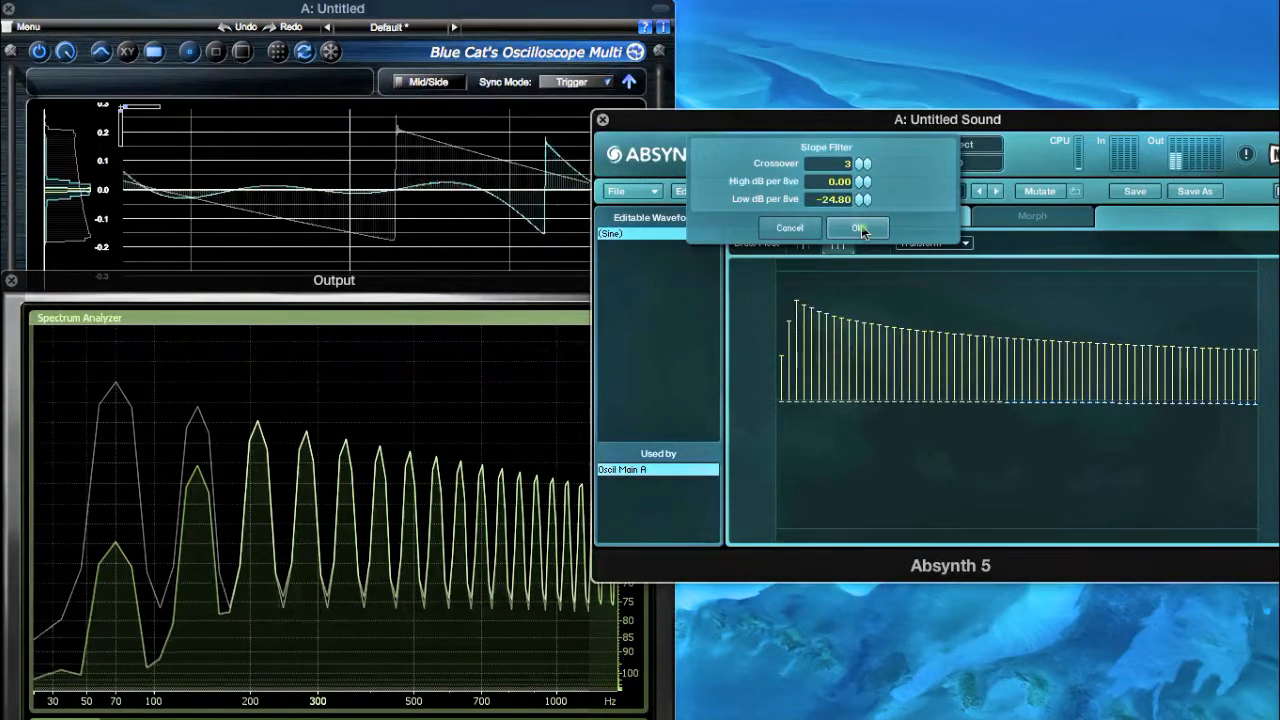
Step: Draw a lone third harmonic at −3 dB, then reapply the −24.80 dB/octave slope filter
{"action": "left_click", "coordinate": [857, 228]}
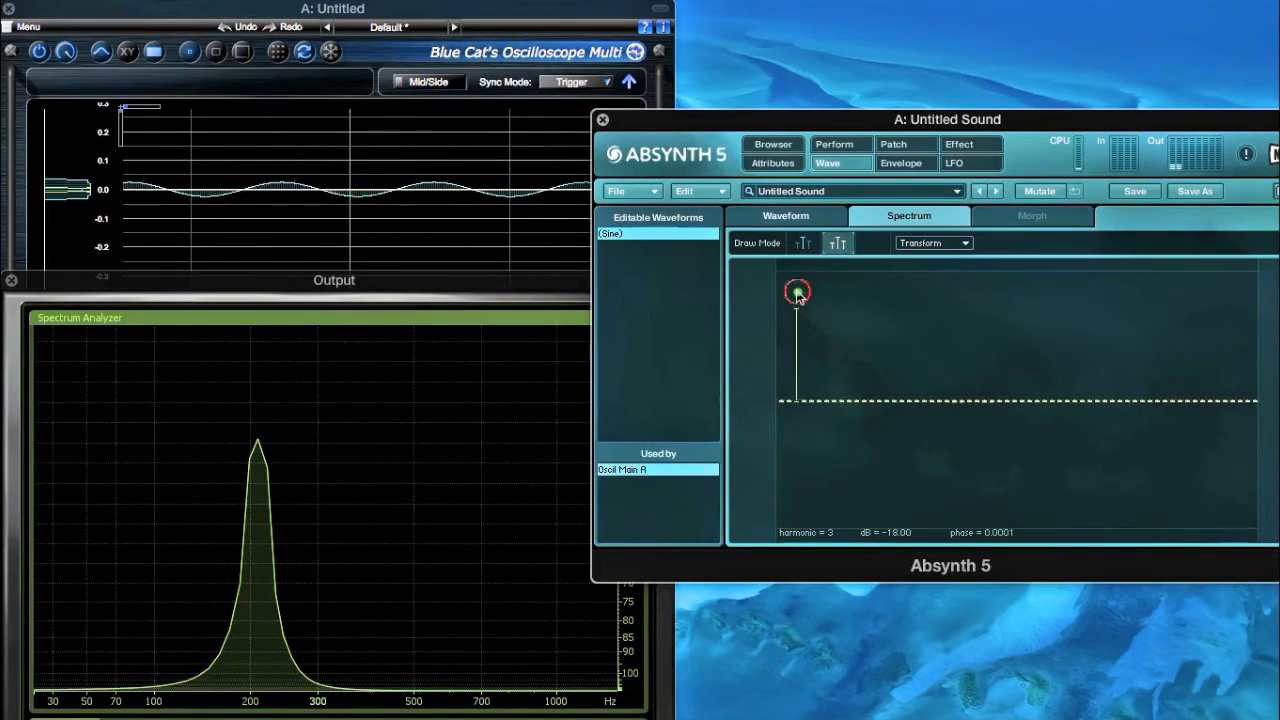
{"action": "left_click_drag", "start_coordinate": [798, 291], "coordinate": [798, 283]}
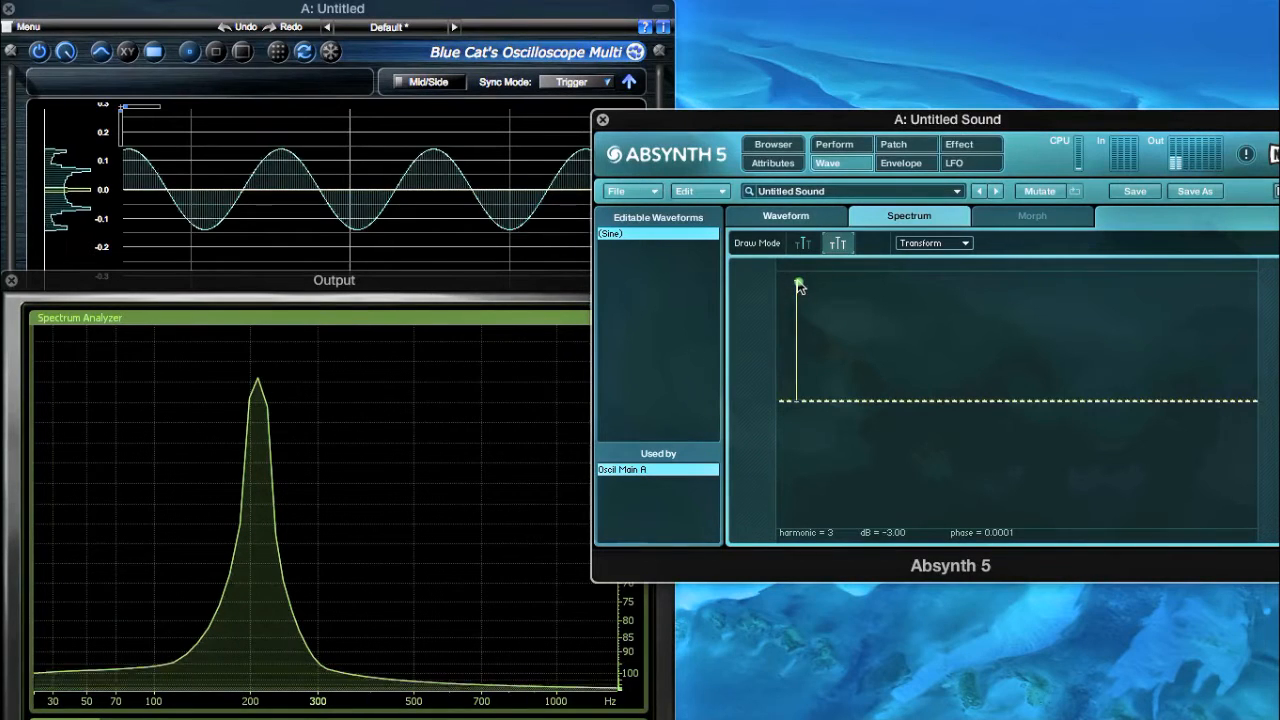
{"action": "left_click_drag", "start_coordinate": [798, 284], "coordinate": [799, 300]}
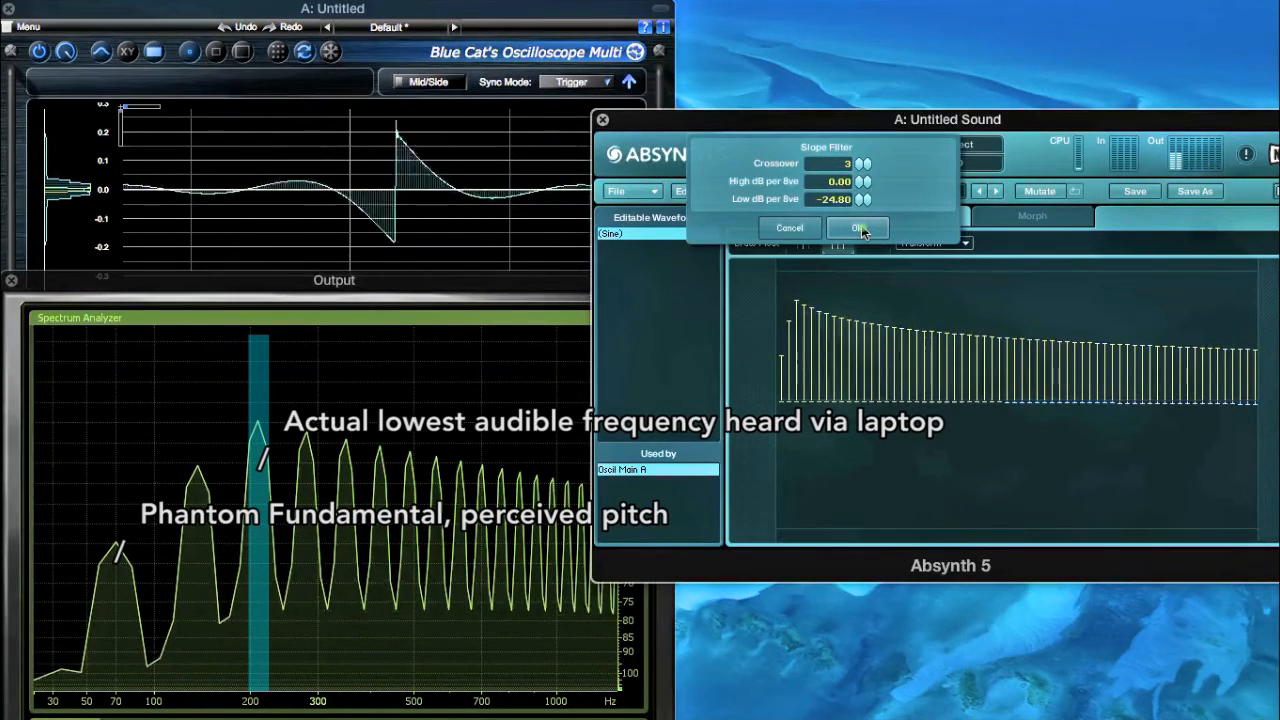
{"action": "left_click", "coordinate": [857, 228]}
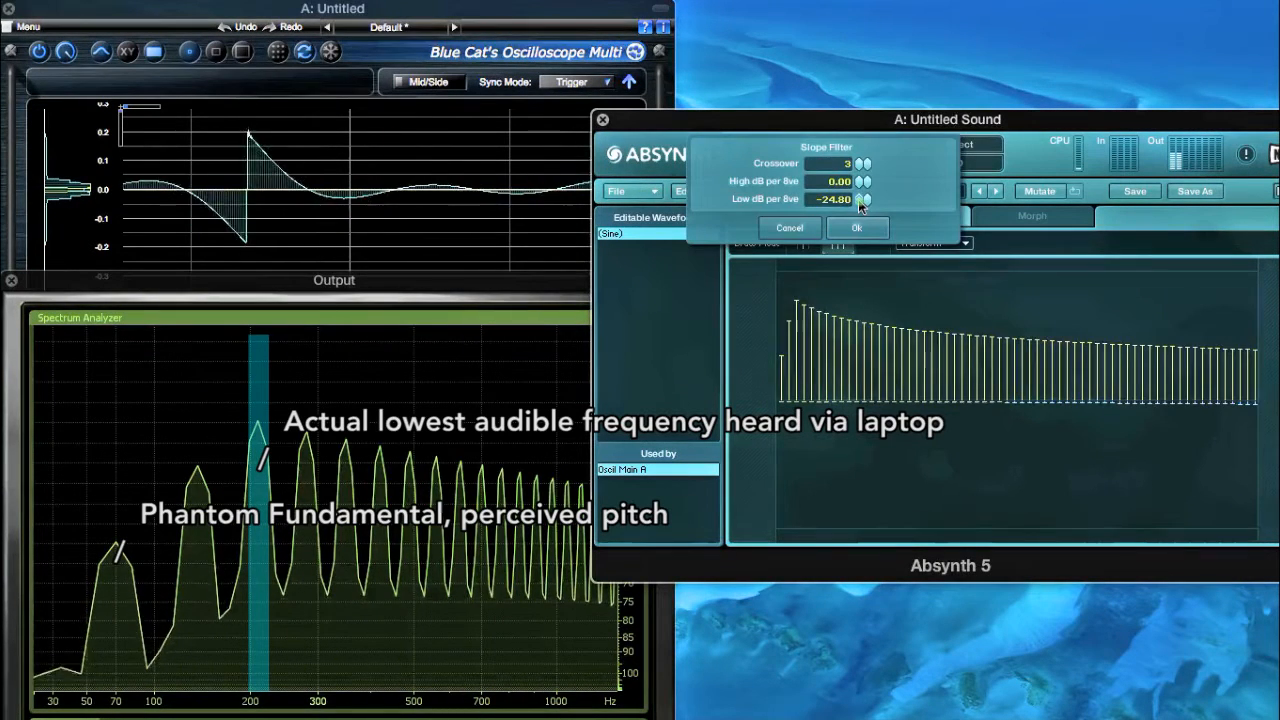
{"action": "left_click", "coordinate": [856, 227]}
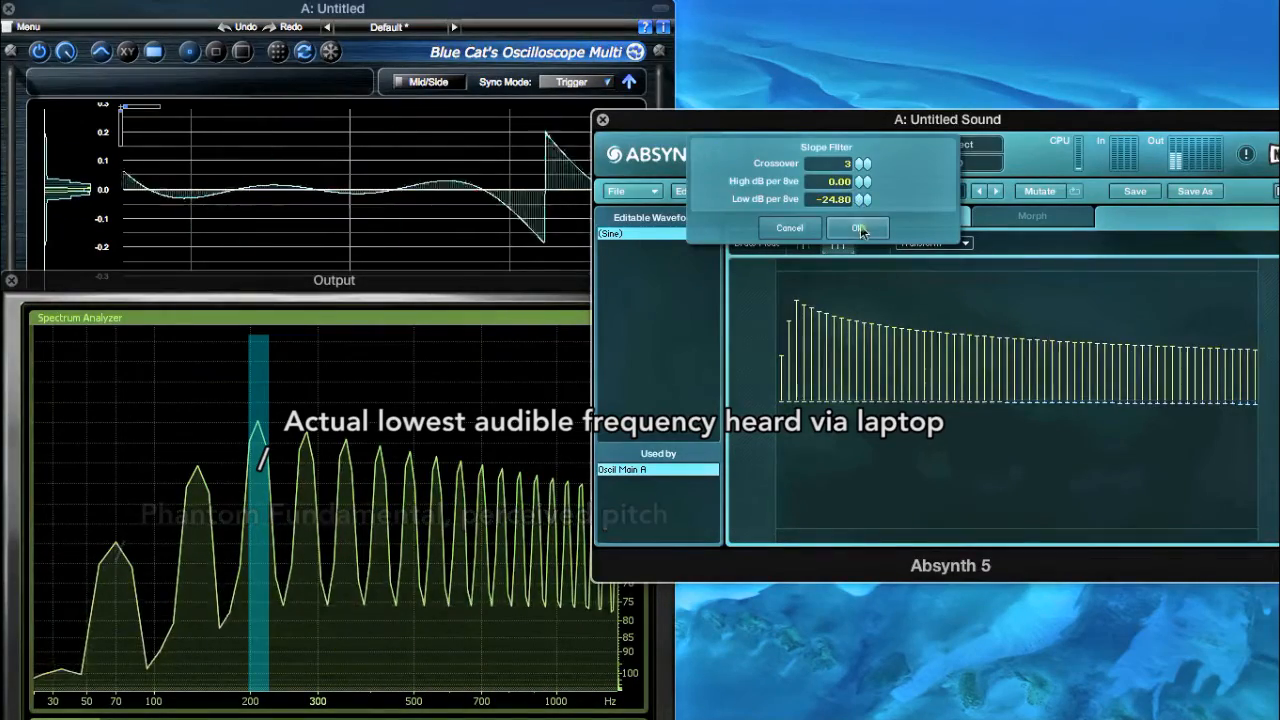
{"action": "left_click", "coordinate": [857, 227]}
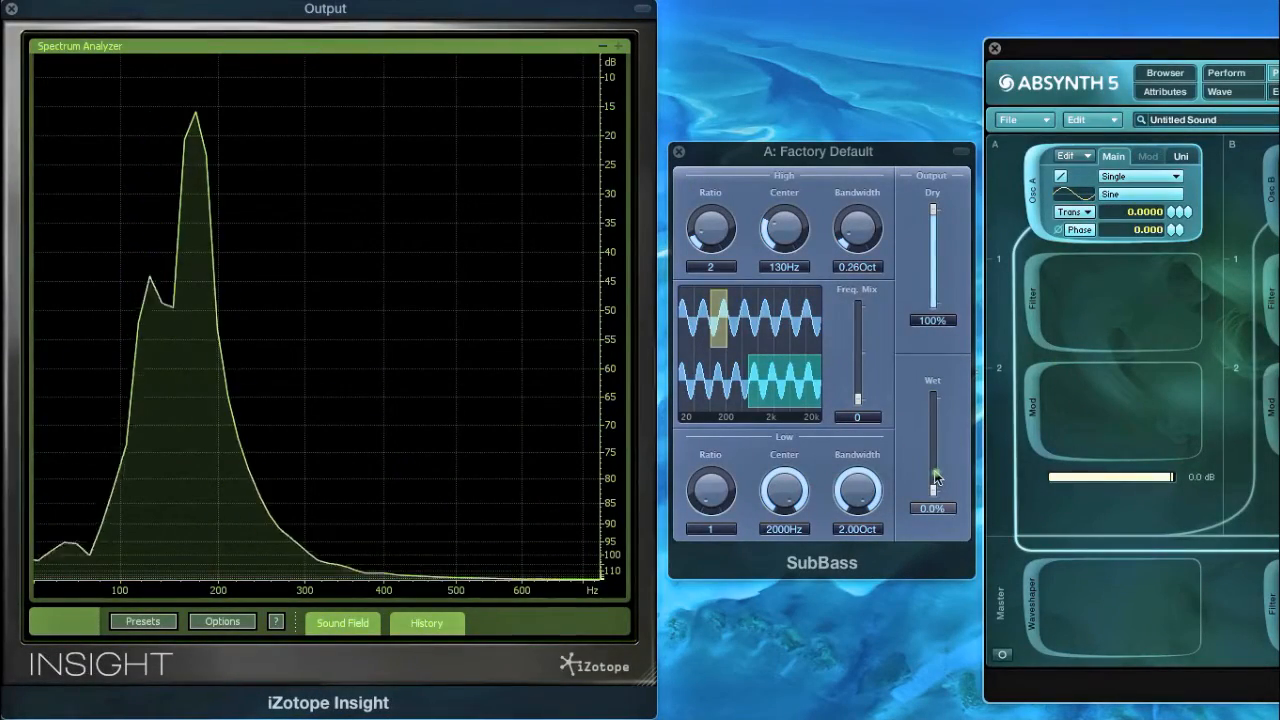
Step: Push the SubBass wet level up past 200%, then settle it at 84%
{"action": "left_click_drag", "start_coordinate": [932, 490], "coordinate": [932, 450]}
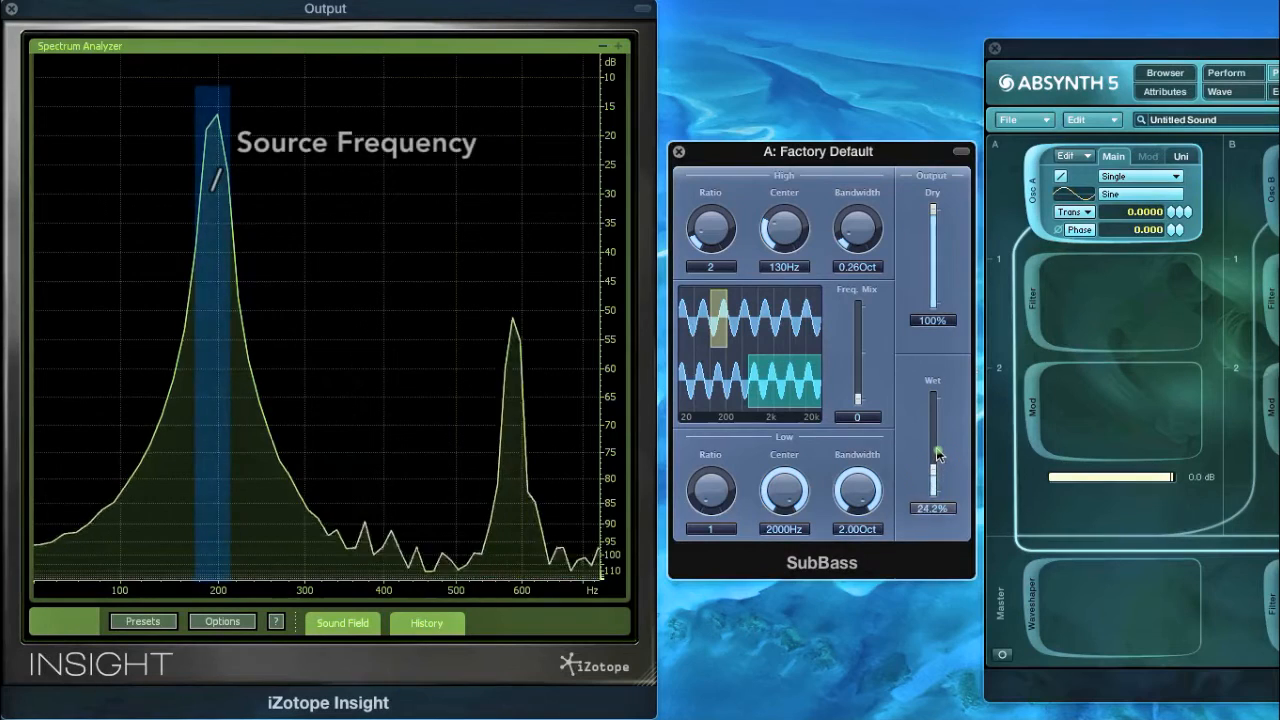
{"action": "left_click_drag", "start_coordinate": [932, 455], "coordinate": [932, 420]}
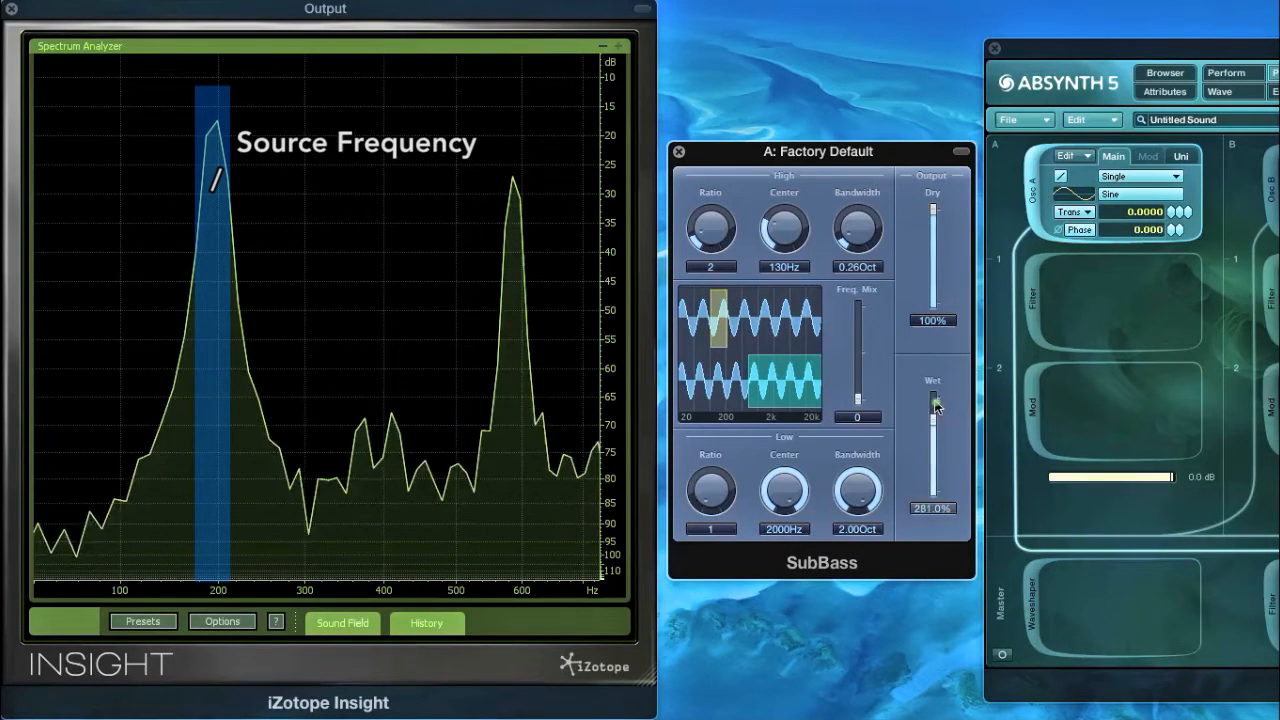
{"action": "left_click_drag", "start_coordinate": [784, 490], "coordinate": [784, 520]}
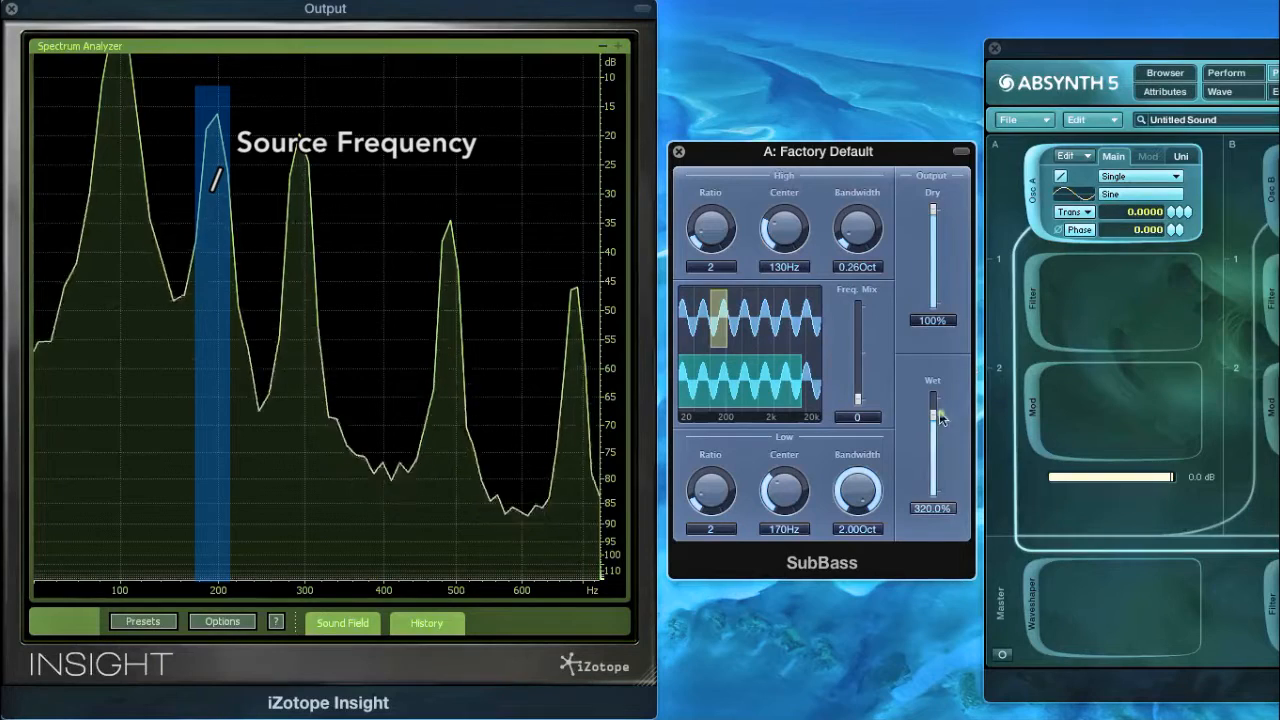
{"action": "left_click_drag", "start_coordinate": [933, 415], "coordinate": [933, 455]}
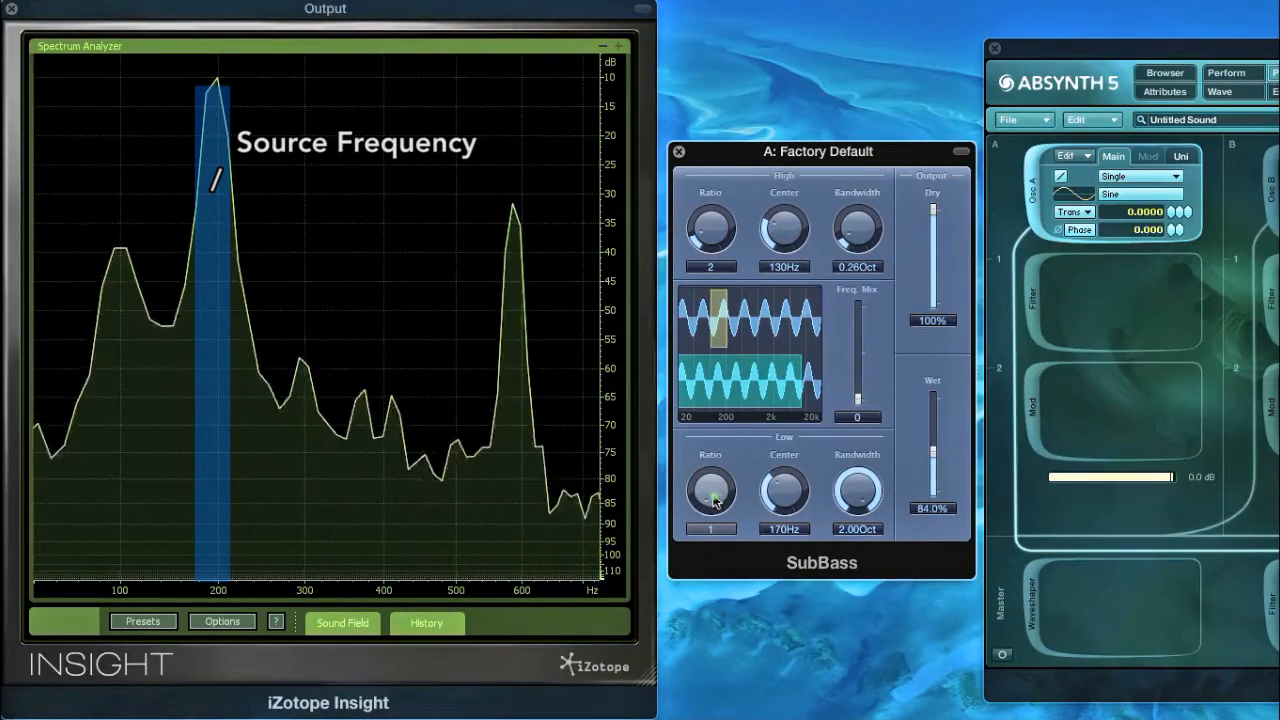
Step: Raise the Low ratio, sweep the Low centre up to 2000 Hz, and narrow bandwidth
{"action": "left_click_drag", "start_coordinate": [711, 490], "coordinate": [711, 470]}
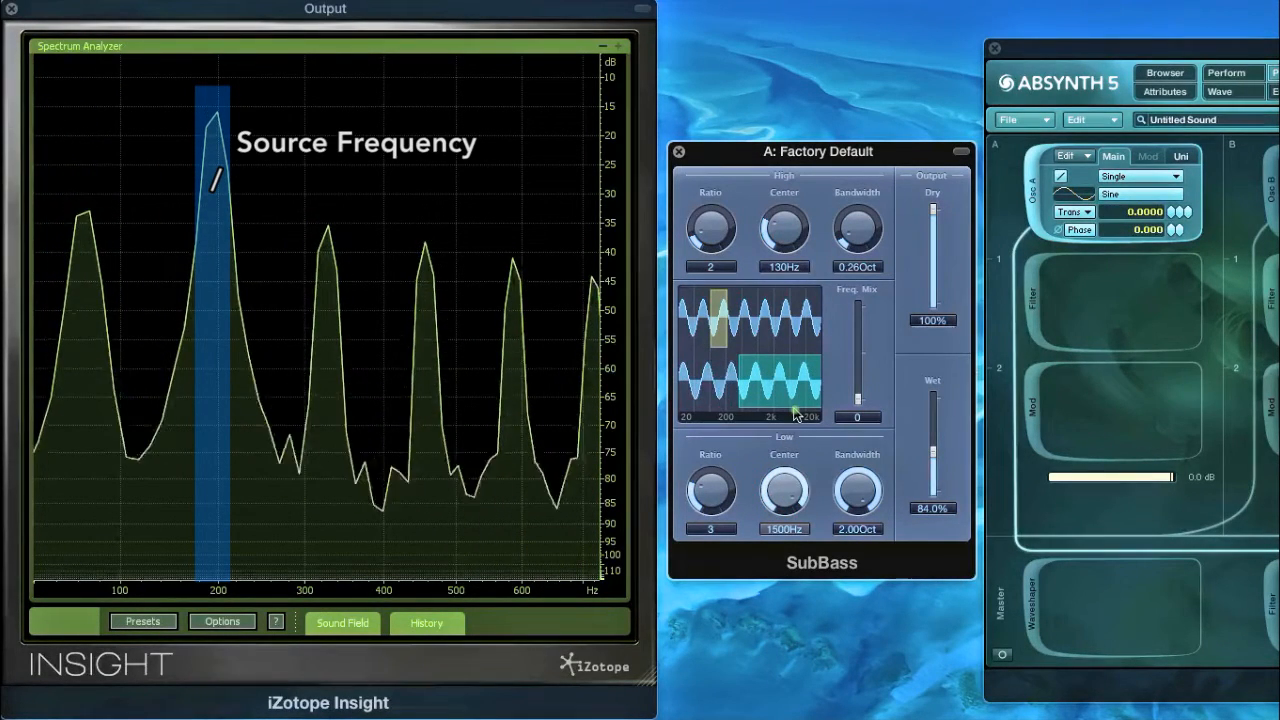
{"action": "left_click_drag", "start_coordinate": [784, 490], "coordinate": [784, 510]}
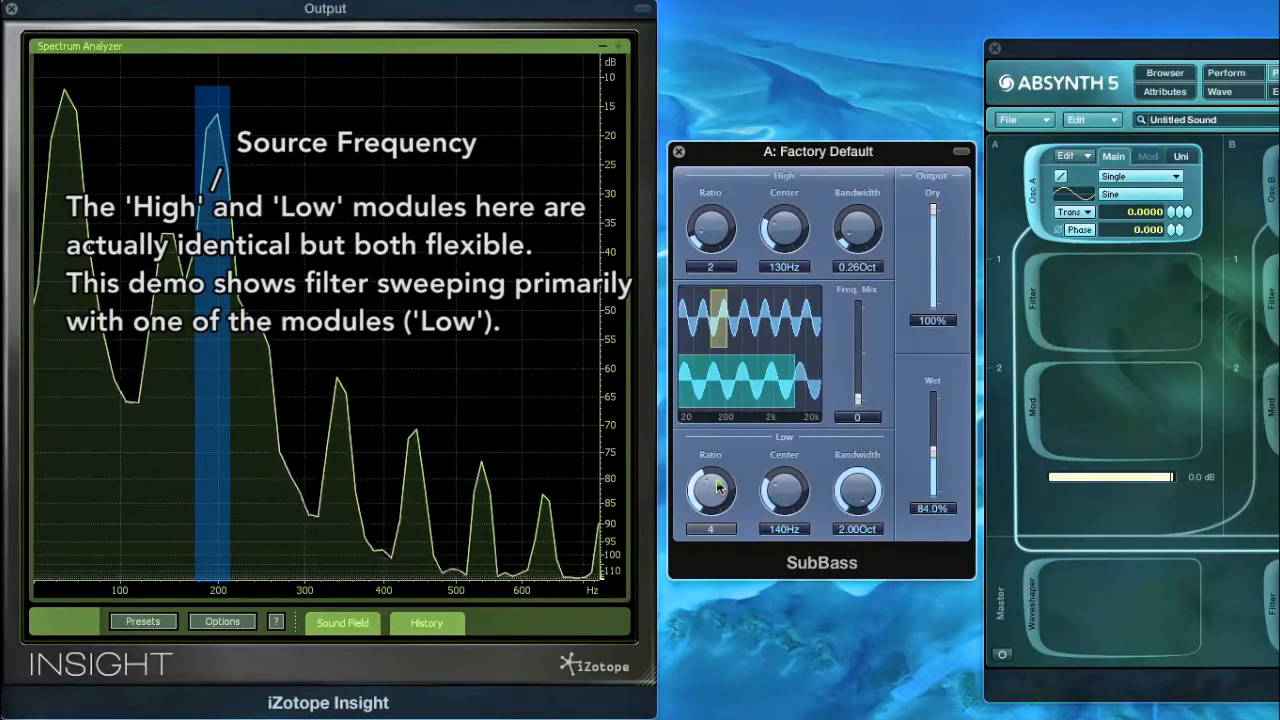
{"action": "left_click_drag", "start_coordinate": [711, 490], "coordinate": [715, 465]}
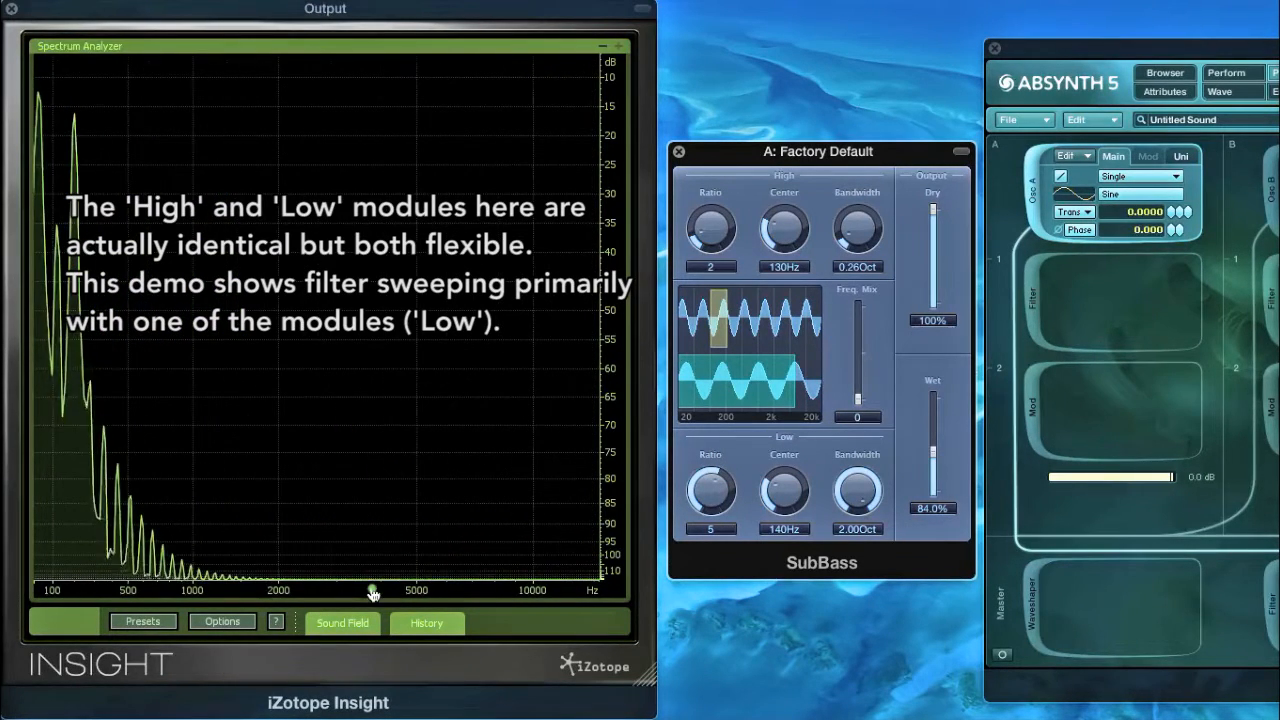
{"action": "left_click_drag", "start_coordinate": [784, 490], "coordinate": [784, 450]}
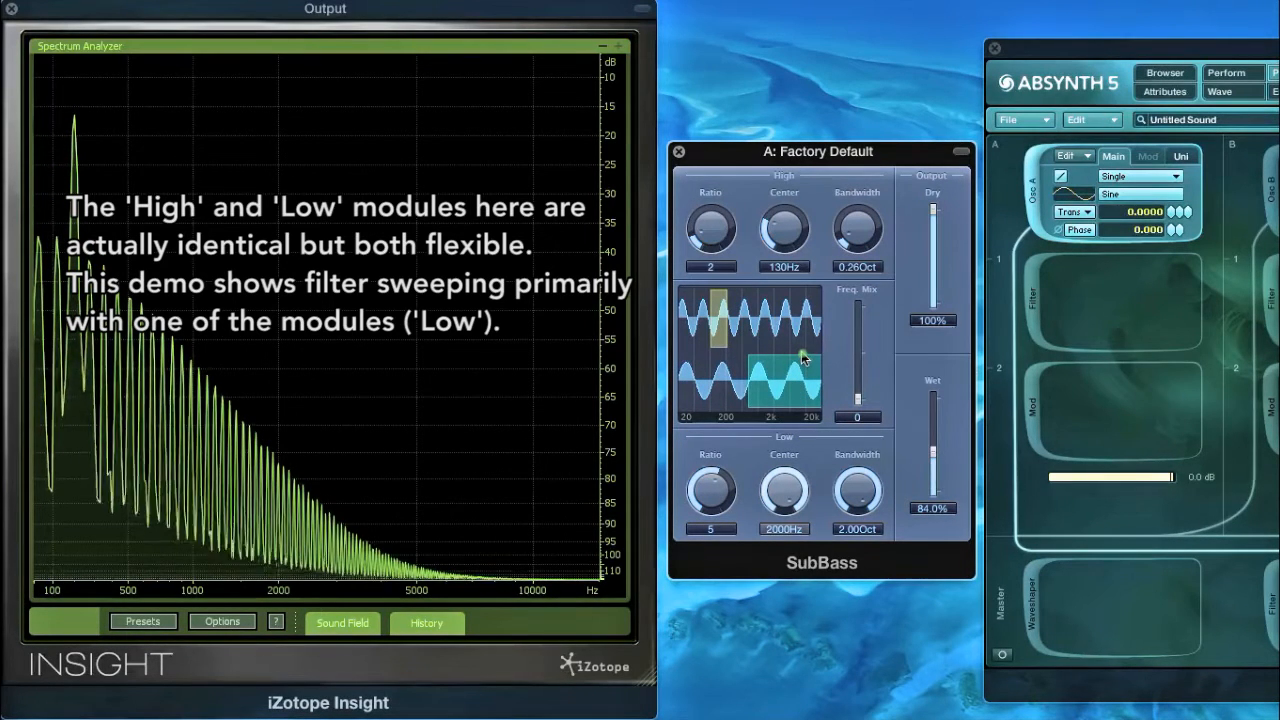
{"action": "mouse_move", "coordinate": [180, 372]}
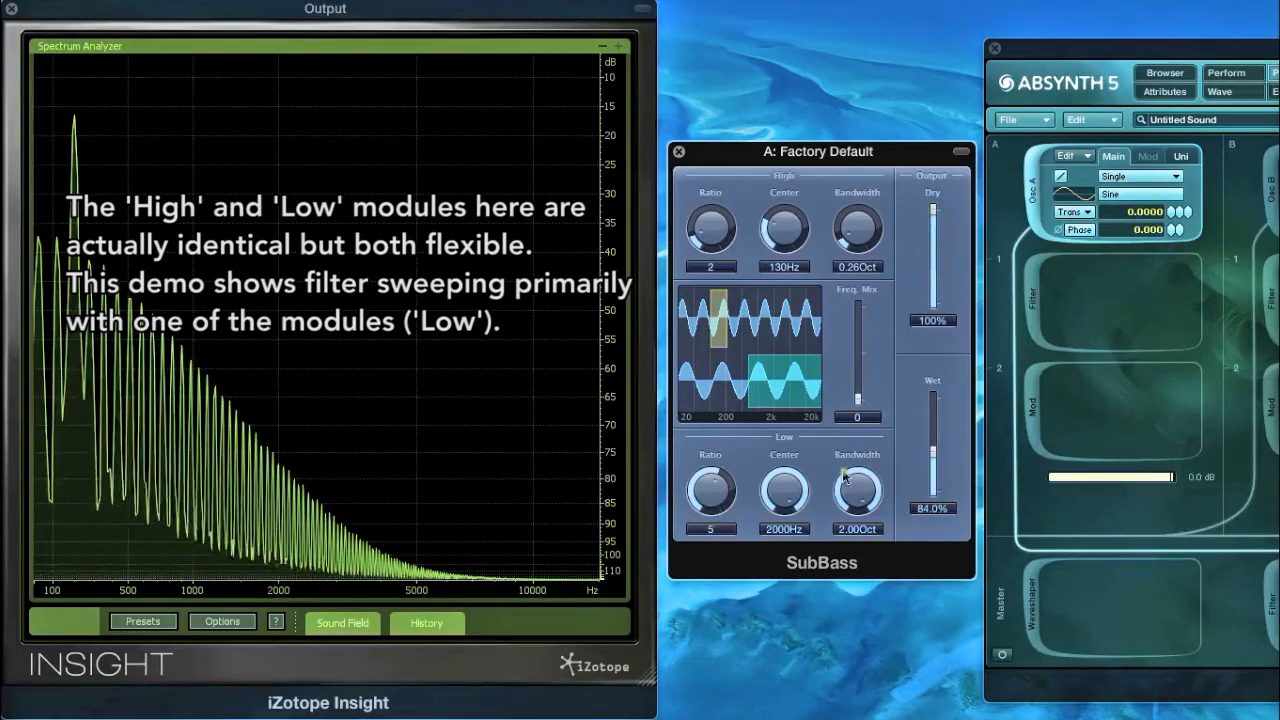
{"action": "left_click_drag", "start_coordinate": [857, 490], "coordinate": [857, 520]}
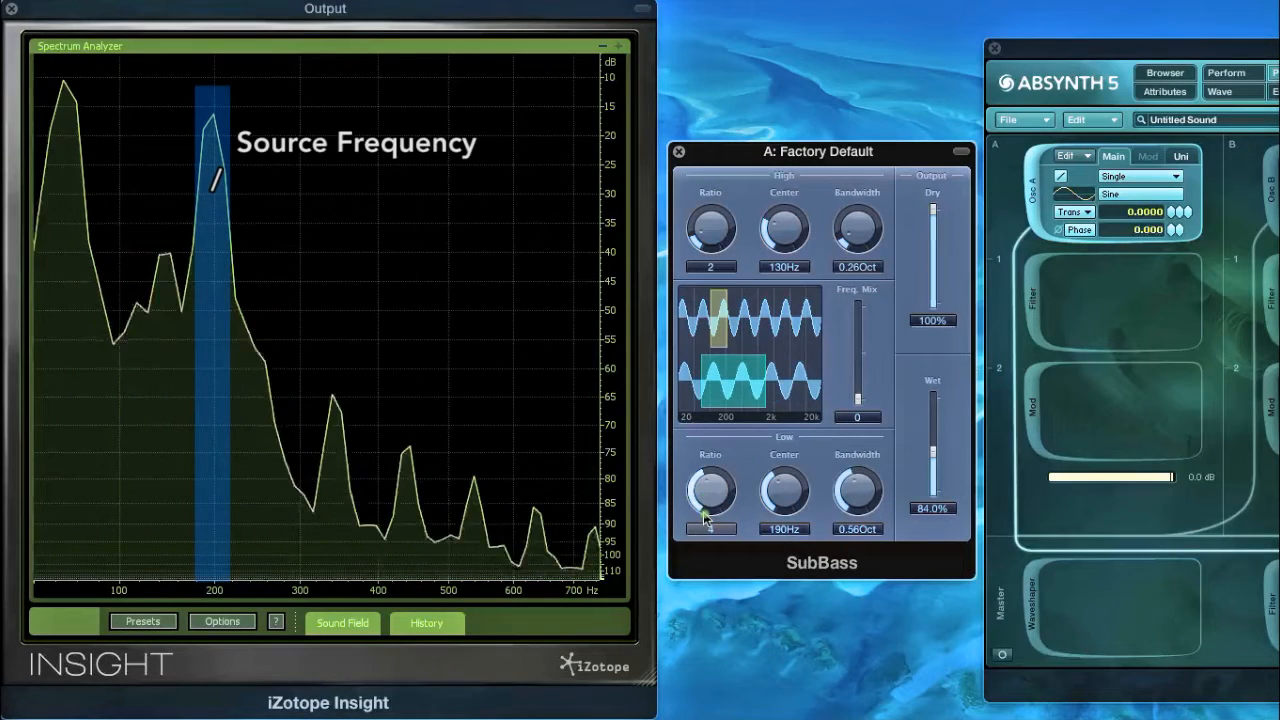
Step: Try Low ratio 3, centre 220 then 200 Hz, and wet at 174% then 48%
{"action": "left_click_drag", "start_coordinate": [710, 490], "coordinate": [710, 470]}
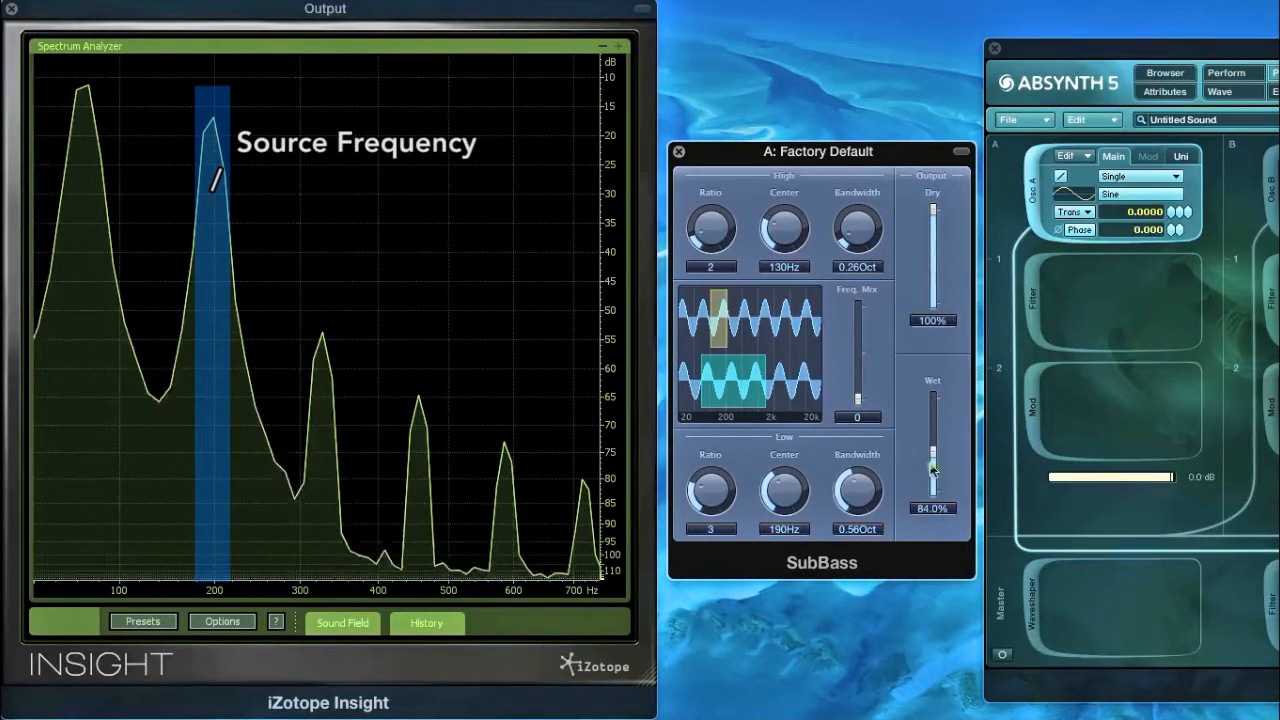
{"action": "left_click_drag", "start_coordinate": [932, 465], "coordinate": [932, 430]}
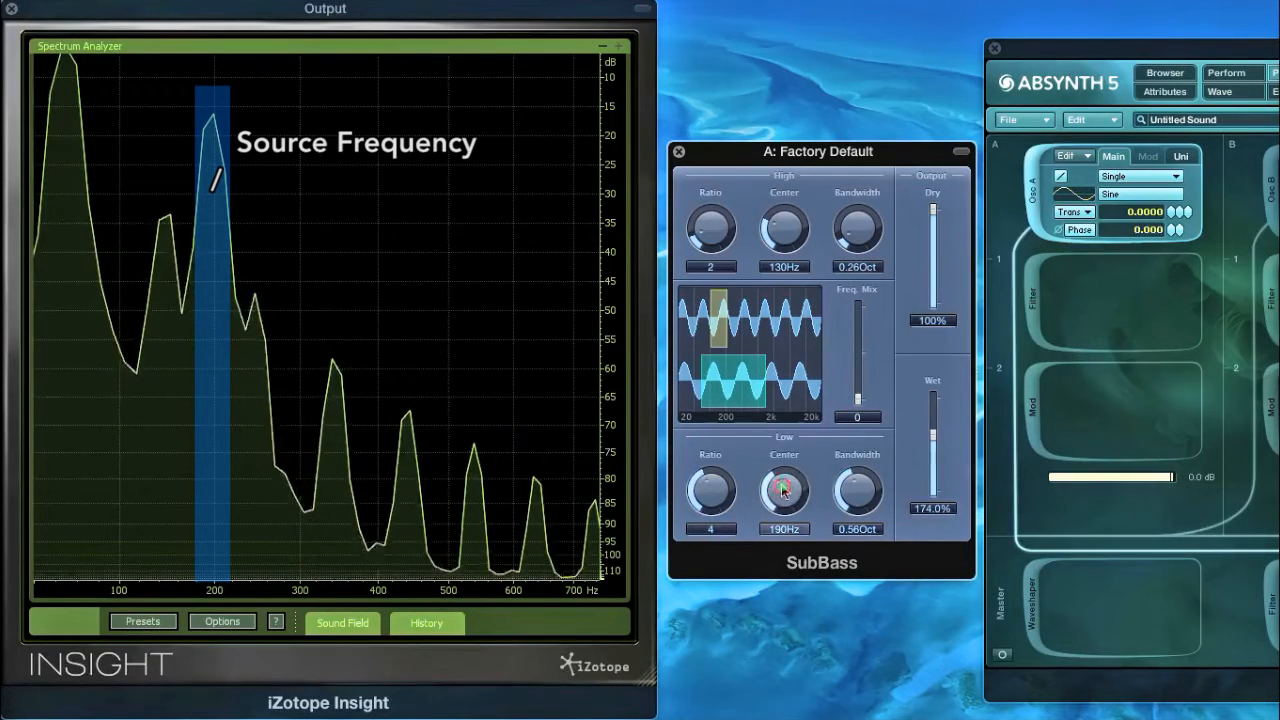
{"action": "left_click_drag", "start_coordinate": [784, 490], "coordinate": [784, 470]}
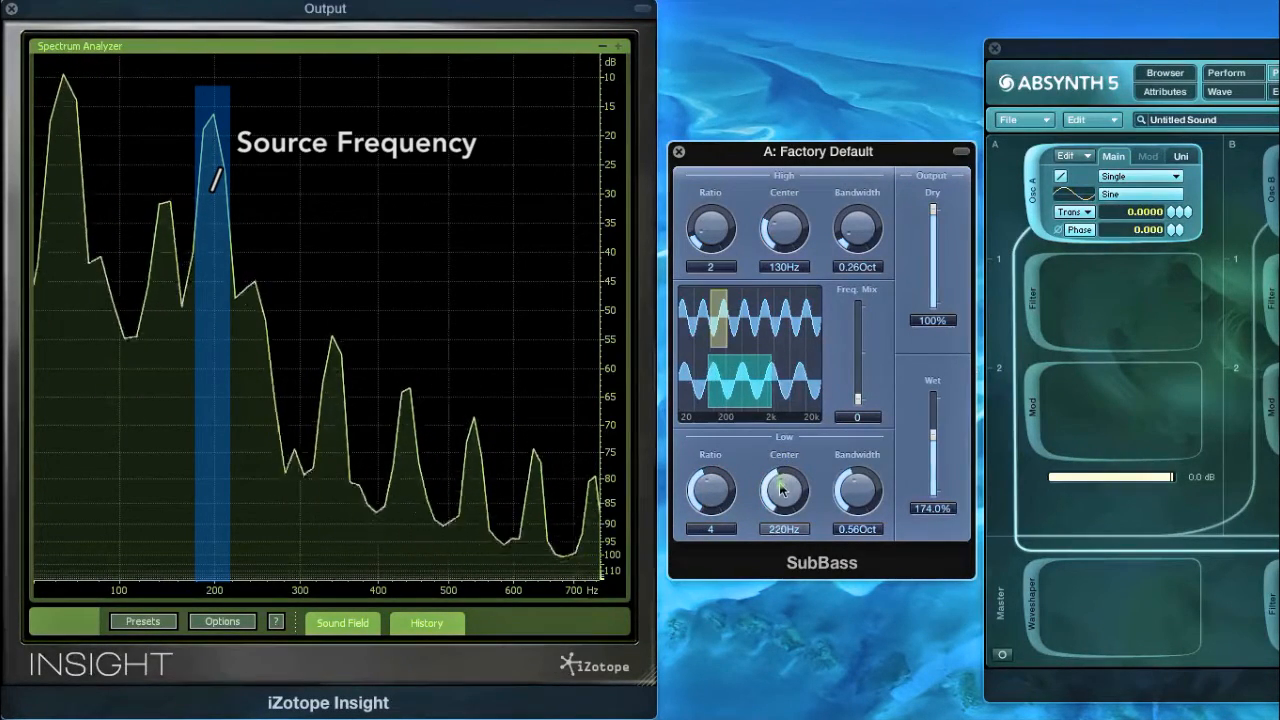
{"action": "left_click_drag", "start_coordinate": [932, 430], "coordinate": [932, 450]}
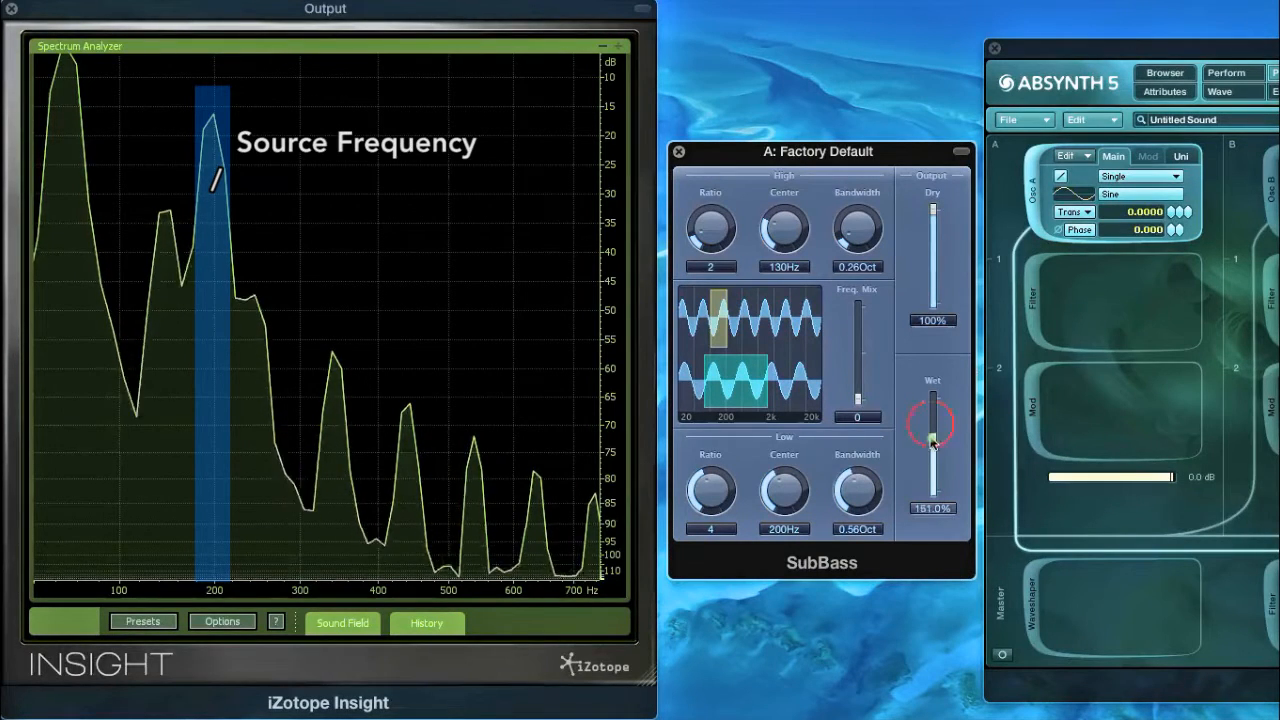
{"action": "left_click_drag", "start_coordinate": [932, 430], "coordinate": [932, 470]}
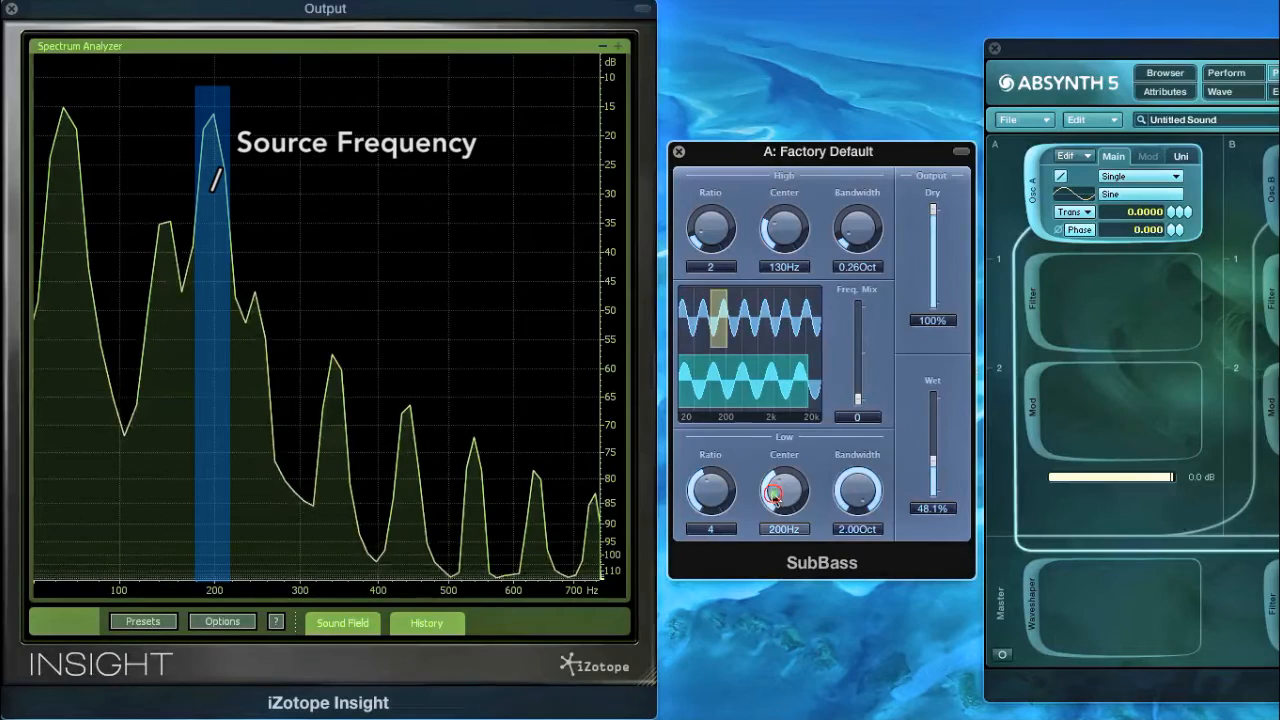
Step: Sweep Low centre to 2000 Hz, set bandwidth 1.50 Oct, ratio 2, wet boosted
{"action": "left_click_drag", "start_coordinate": [784, 490], "coordinate": [784, 450]}
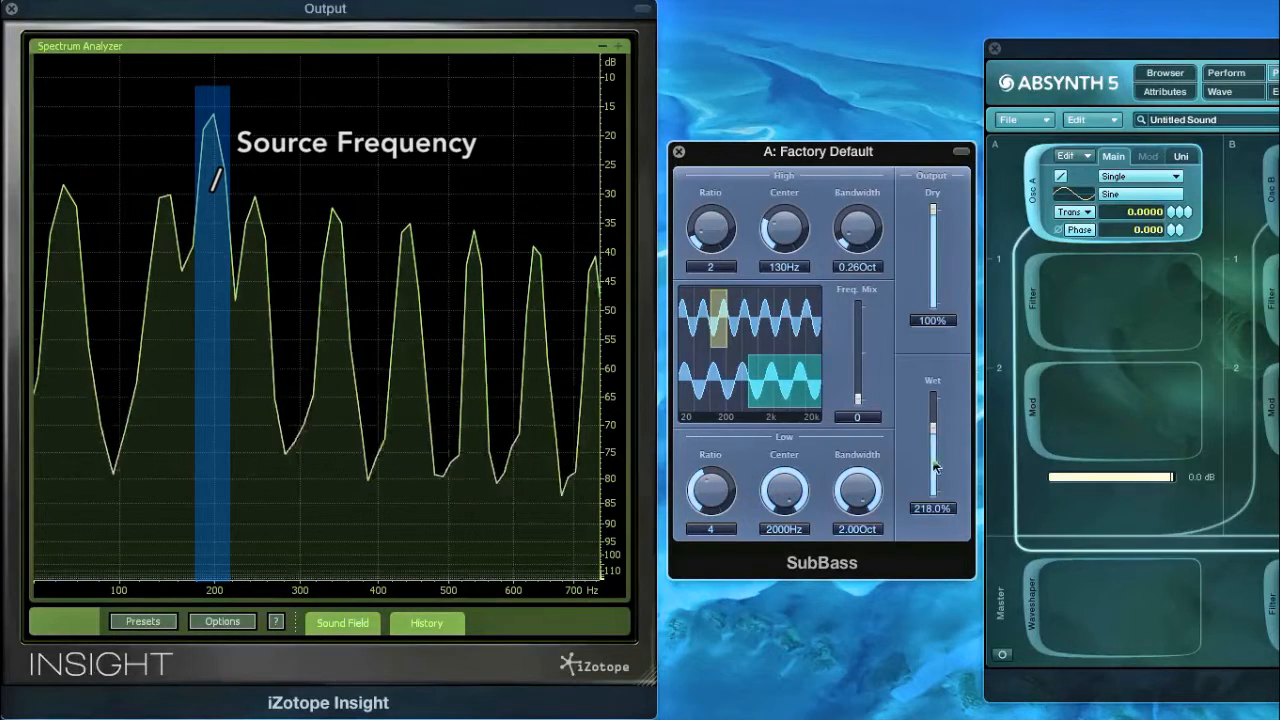
{"action": "left_click_drag", "start_coordinate": [857, 490], "coordinate": [850, 500]}
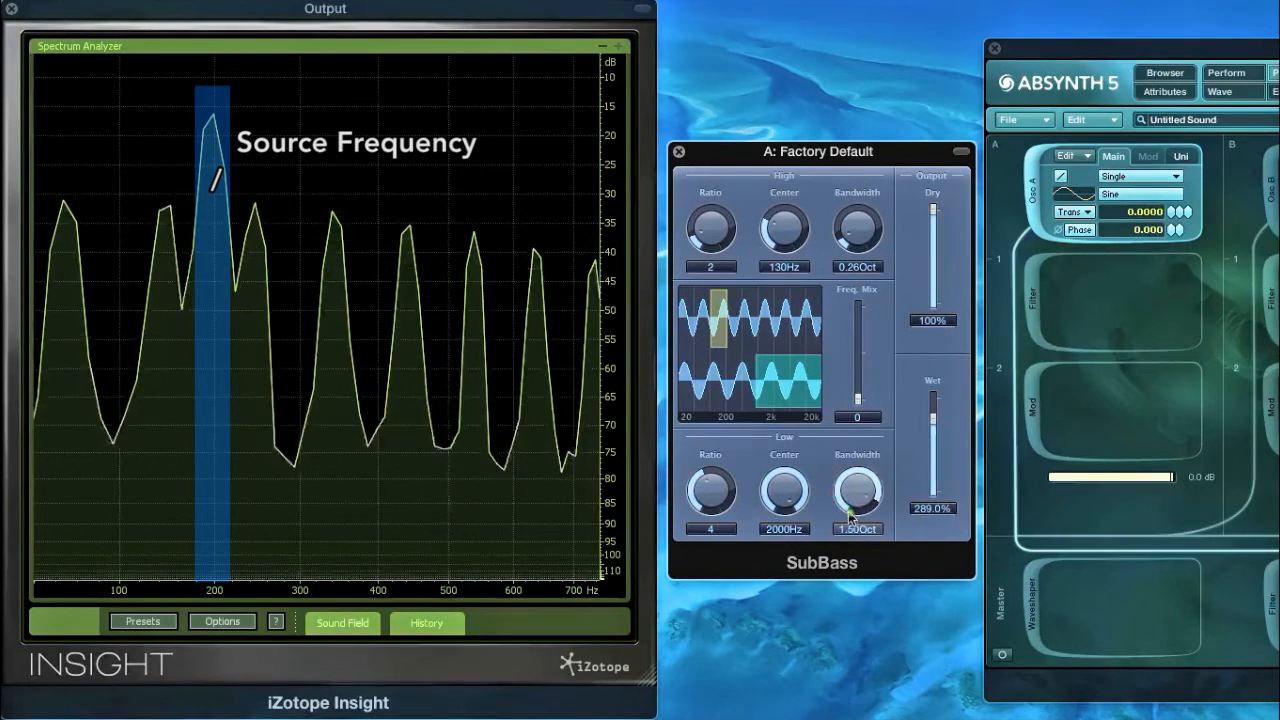
{"action": "left_click_drag", "start_coordinate": [857, 490], "coordinate": [857, 510]}
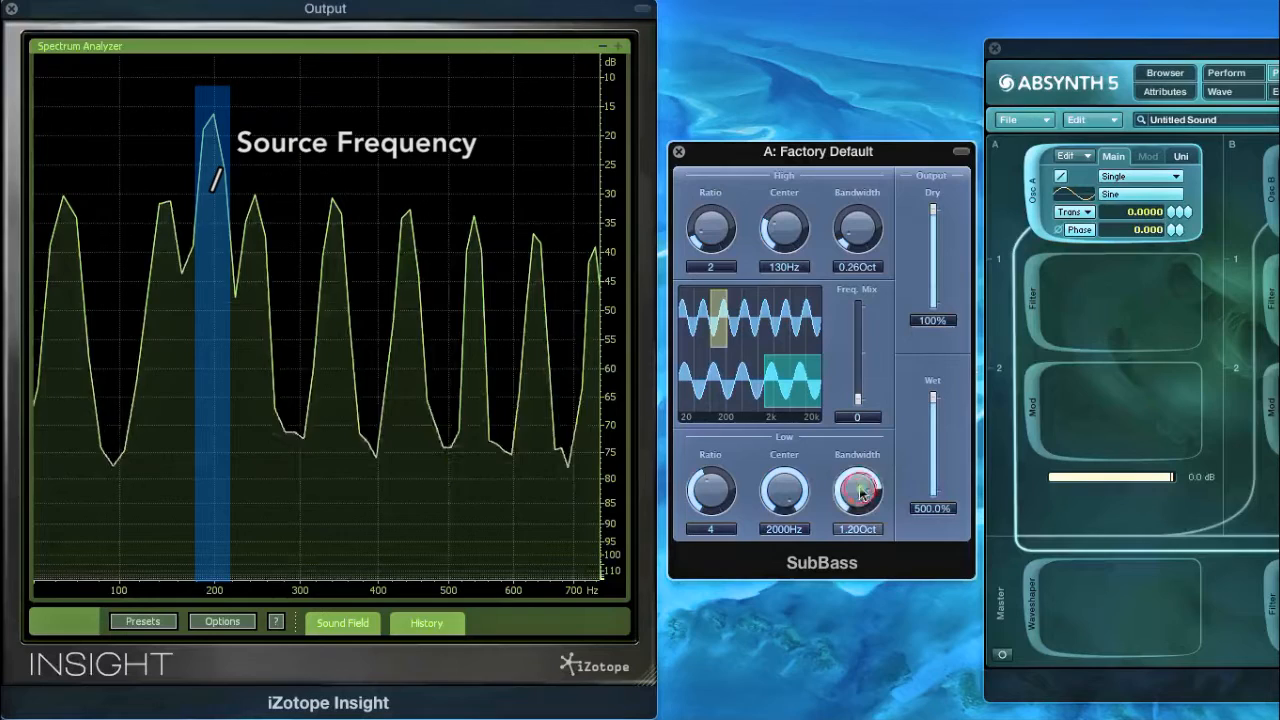
{"action": "left_click_drag", "start_coordinate": [857, 490], "coordinate": [857, 475]}
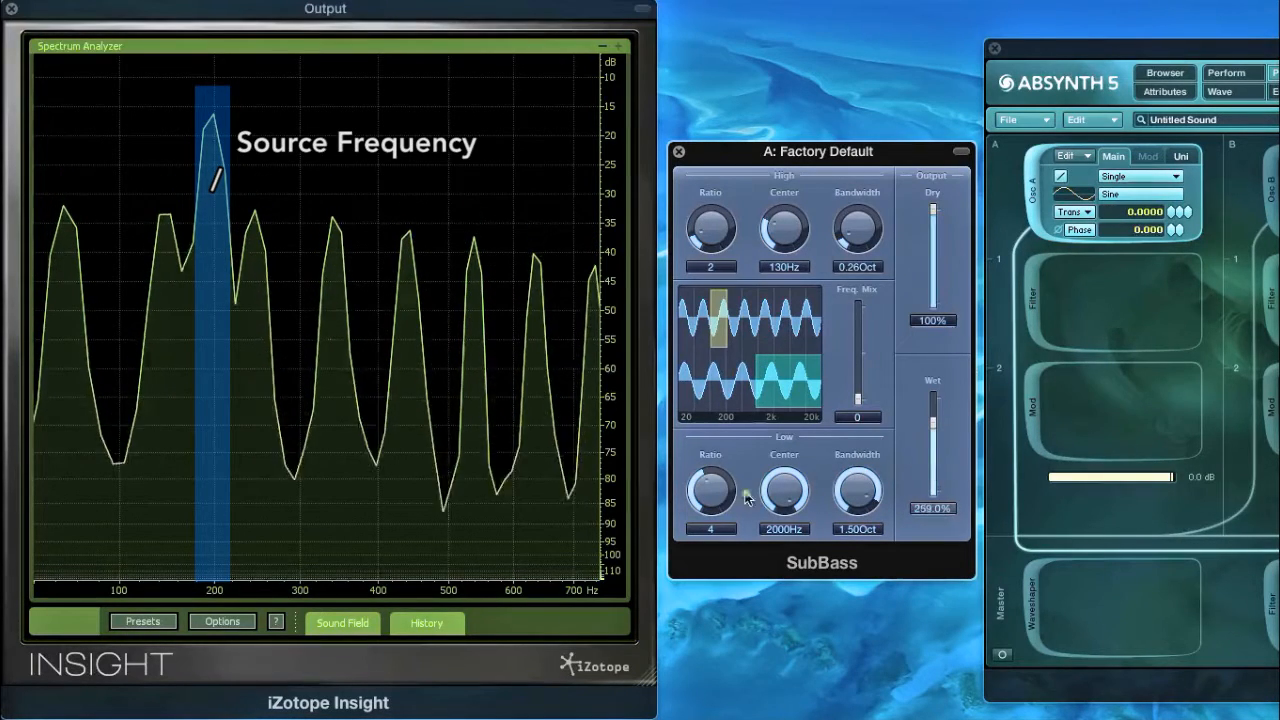
{"action": "left_click_drag", "start_coordinate": [710, 490], "coordinate": [705, 520]}
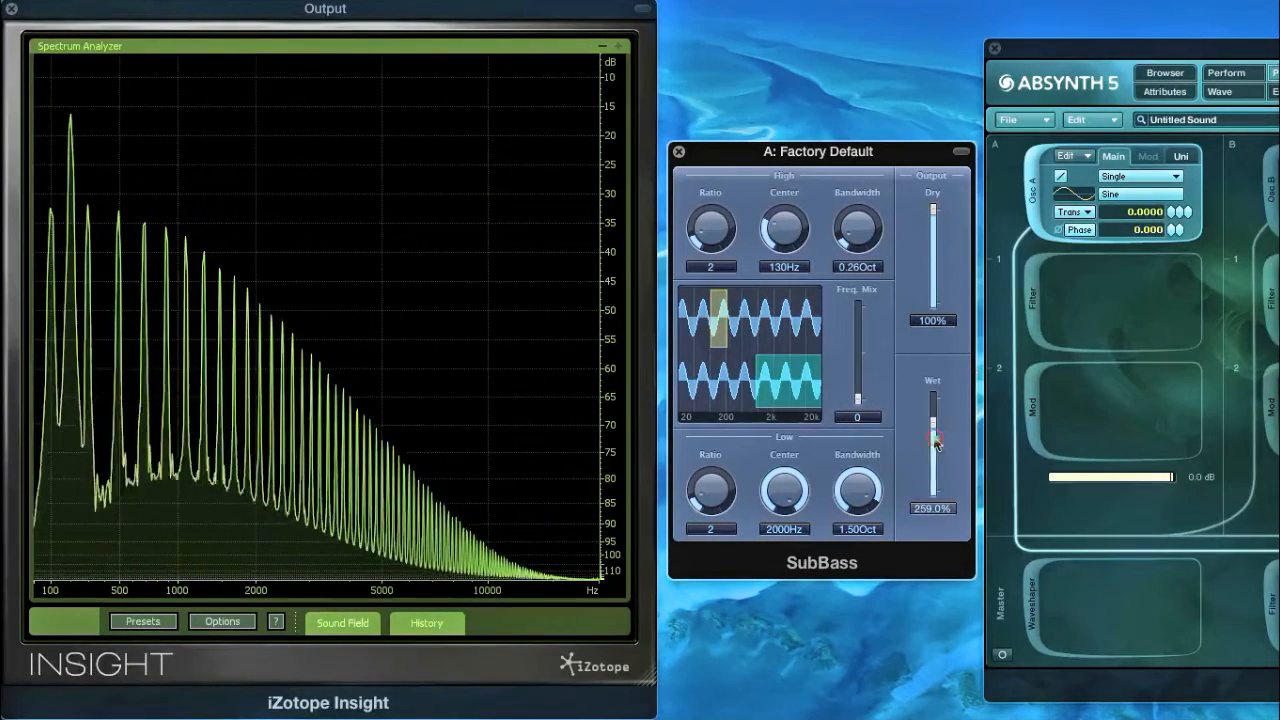
Step: Pull the SubBass Wet slider to 106% and turn the Low Ratio knob to 1
{"action": "left_click_drag", "start_coordinate": [931, 430], "coordinate": [931, 470]}
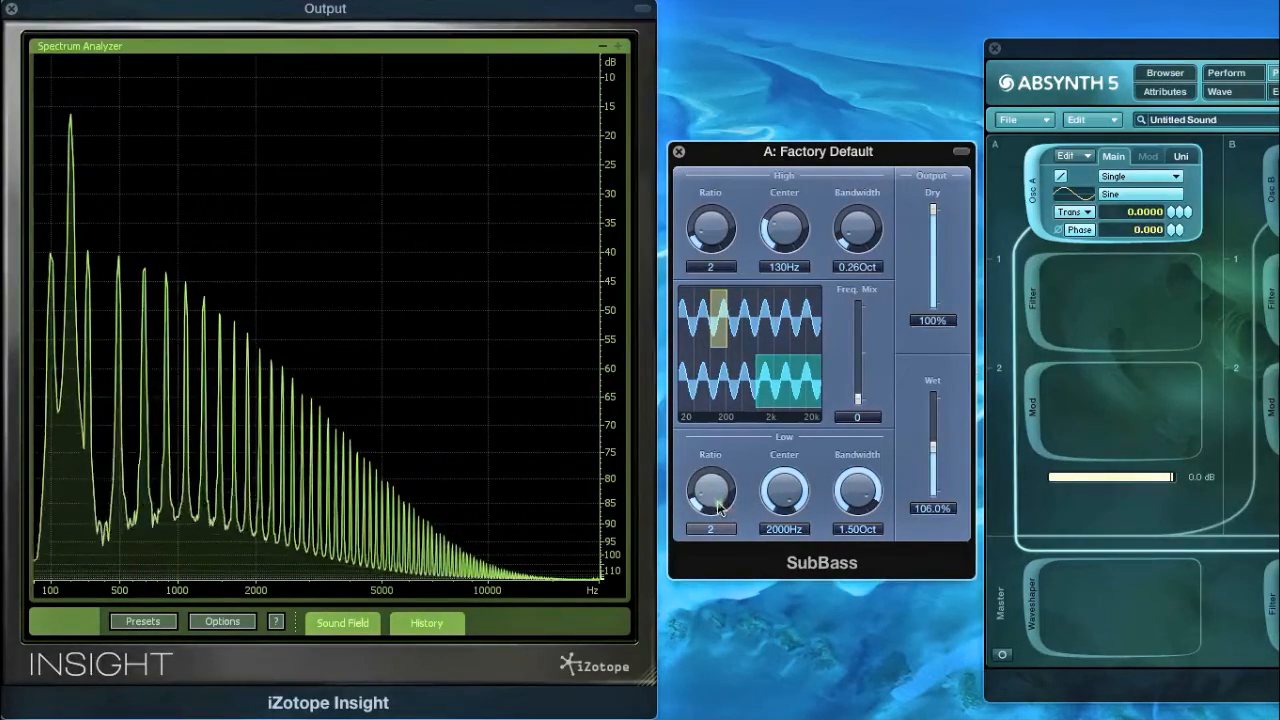
{"action": "left_click_drag", "start_coordinate": [710, 490], "coordinate": [710, 500]}
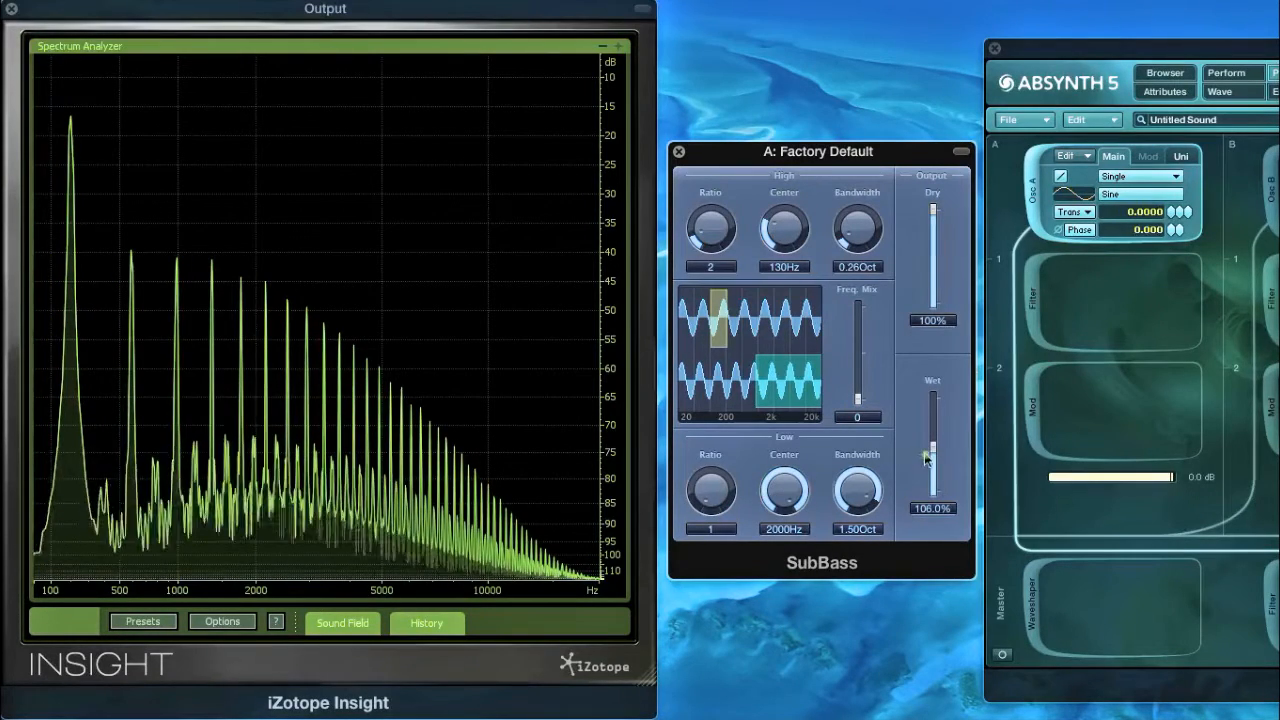
{"action": "left_click_drag", "start_coordinate": [930, 450], "coordinate": [930, 490]}
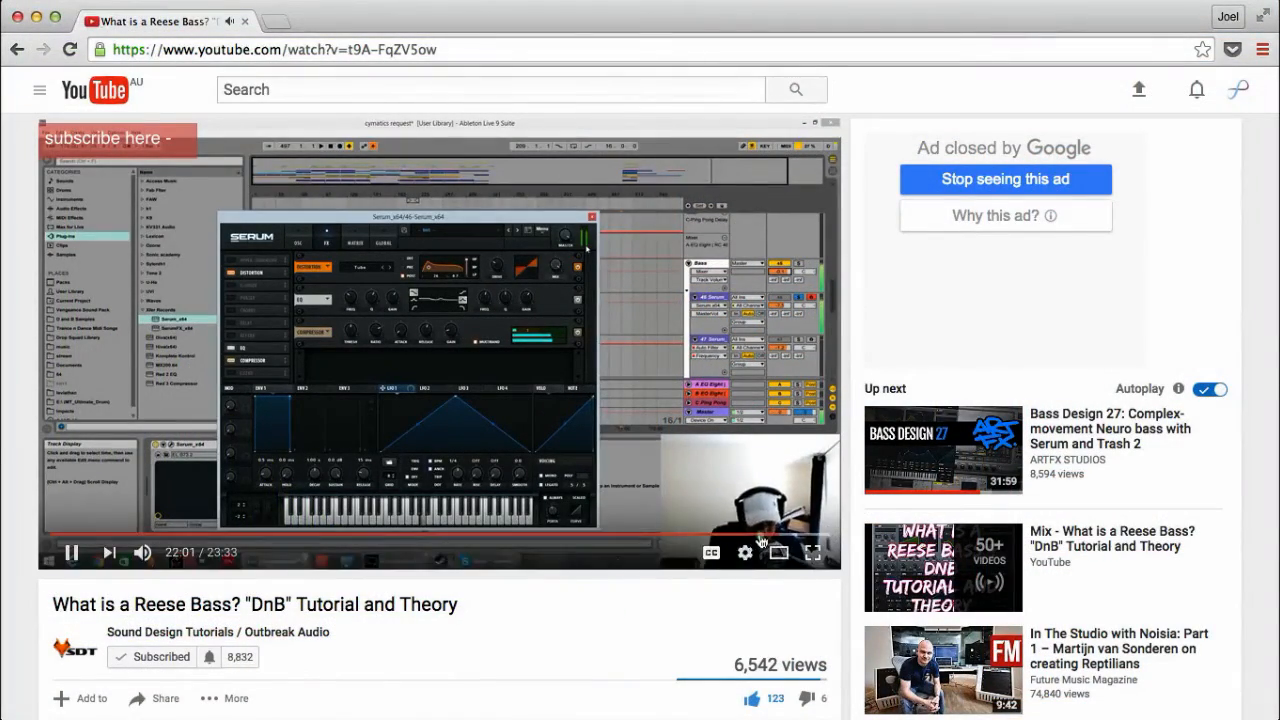
{"action": "mouse_move", "coordinate": [783, 543]}
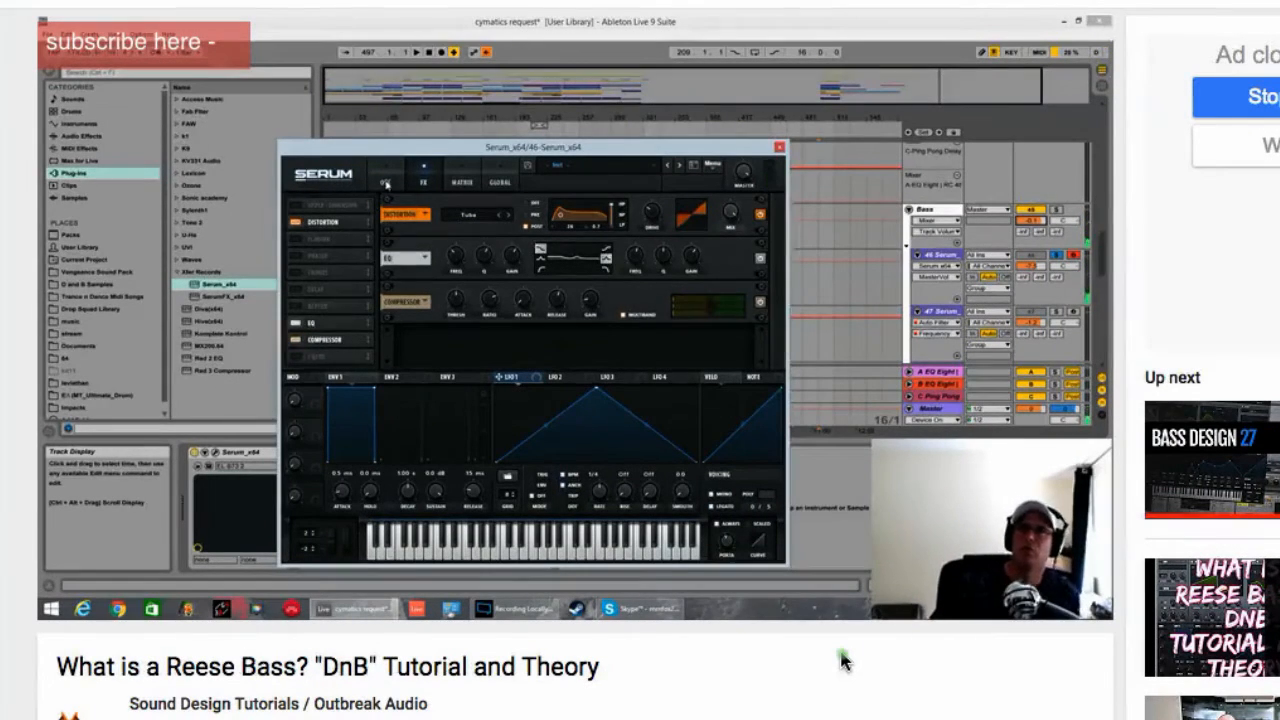
Step: Start the "What is a Reese Bass?" DnB tutorial video in the browser
{"action": "left_click", "coordinate": [384, 181]}
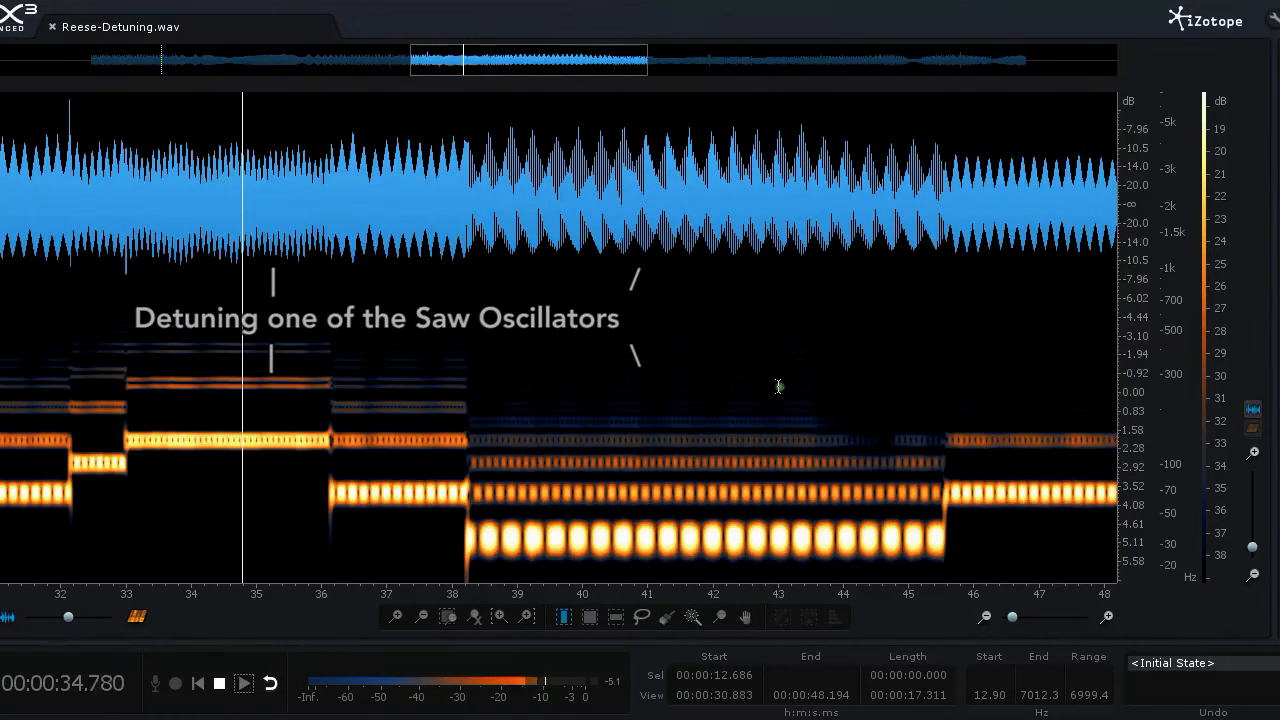
Step: Open Reese-Detuning.wav in iZotope RX to view its waveform and spectrogram
{"action": "left_click", "coordinate": [244, 683]}
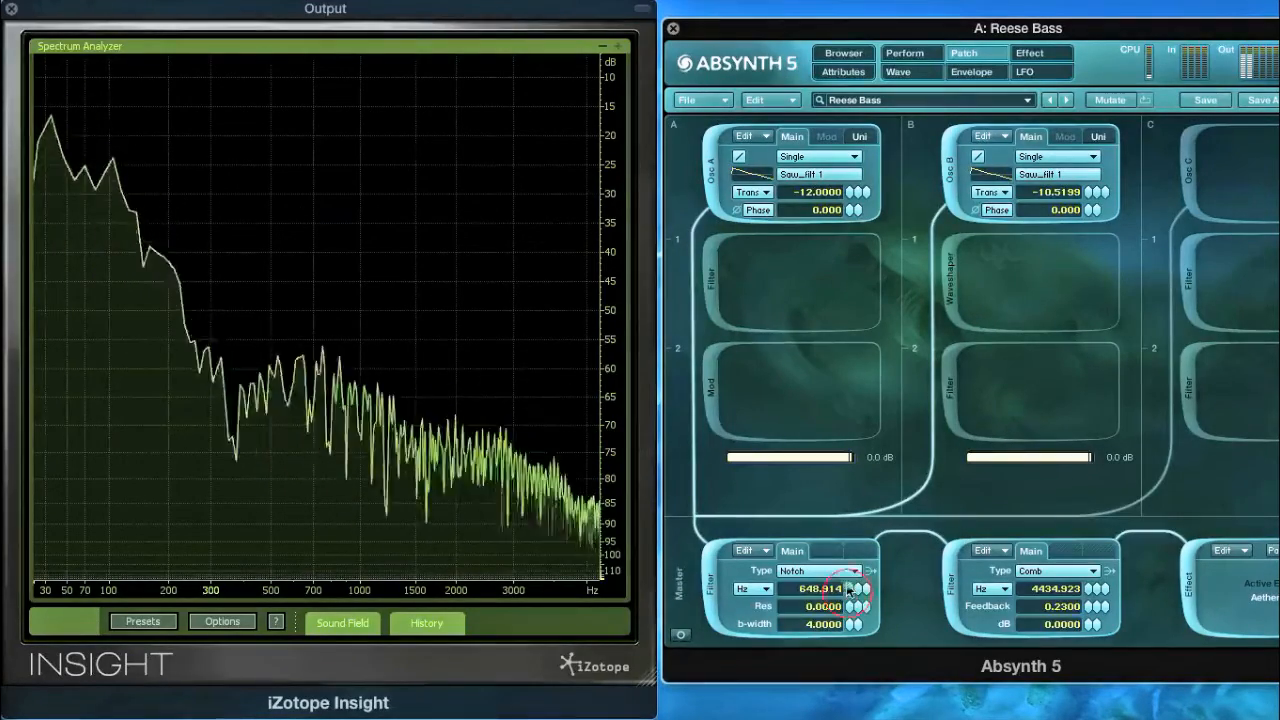
Step: Sweep the notch filter frequency from about 649 Hz through 1090 Hz to 2450 Hz
{"action": "left_click_drag", "start_coordinate": [815, 588], "coordinate": [830, 580]}
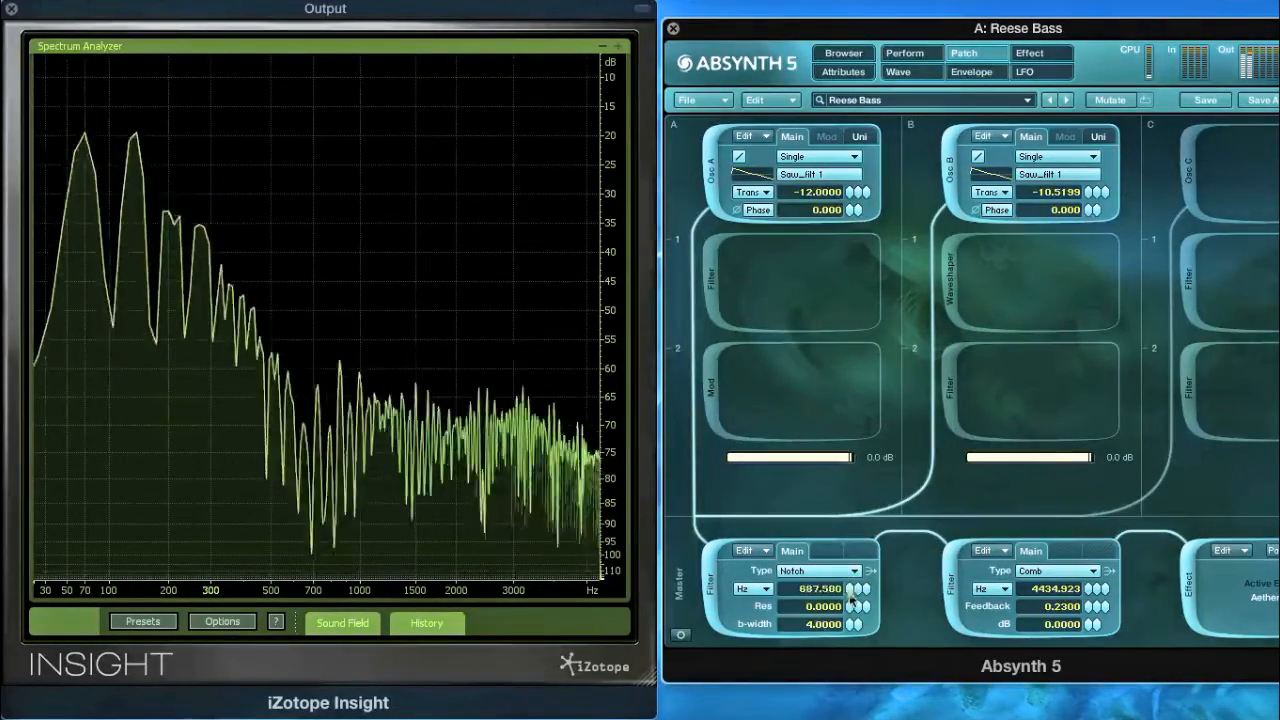
{"action": "left_click_drag", "start_coordinate": [820, 588], "coordinate": [850, 580]}
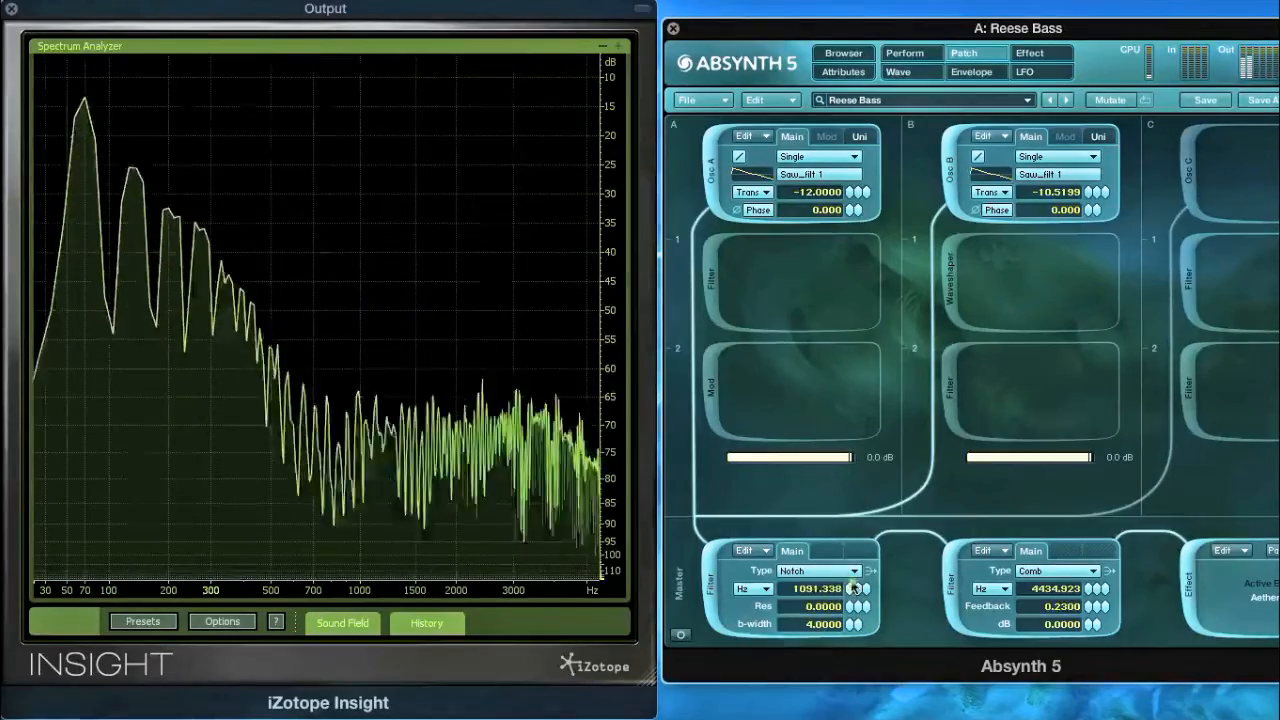
{"action": "left_click_drag", "start_coordinate": [820, 588], "coordinate": [850, 570]}
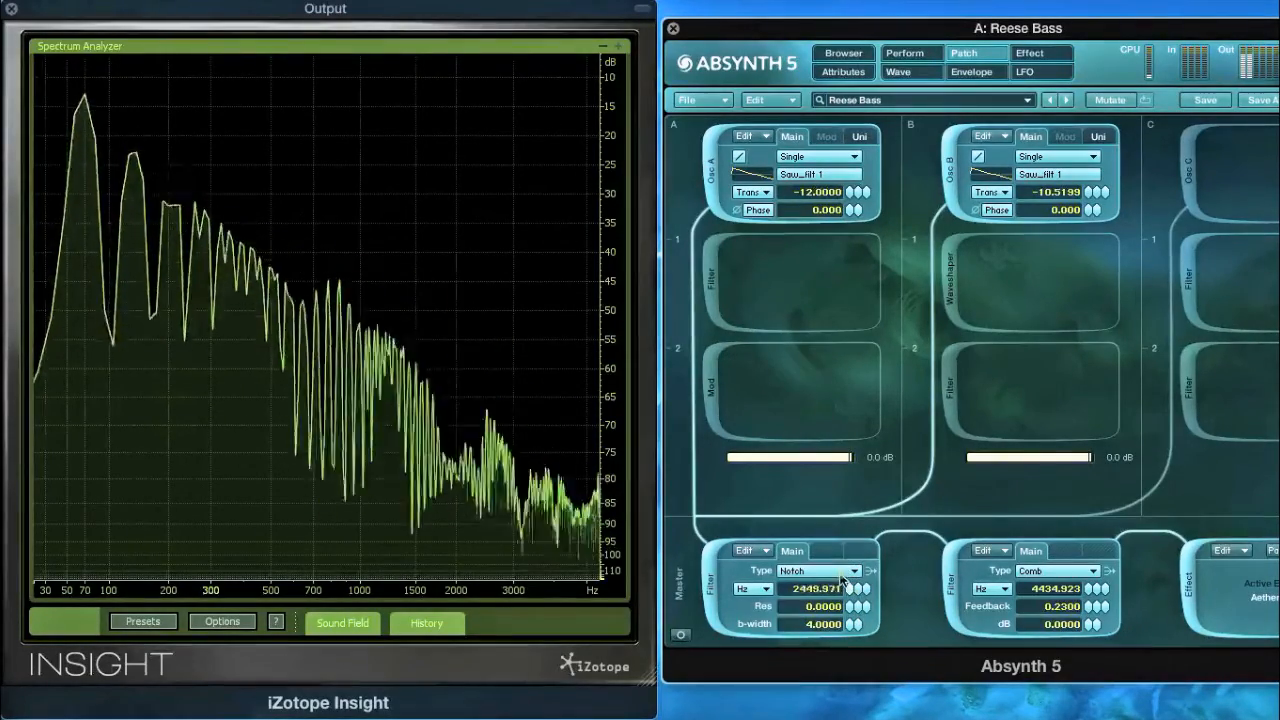